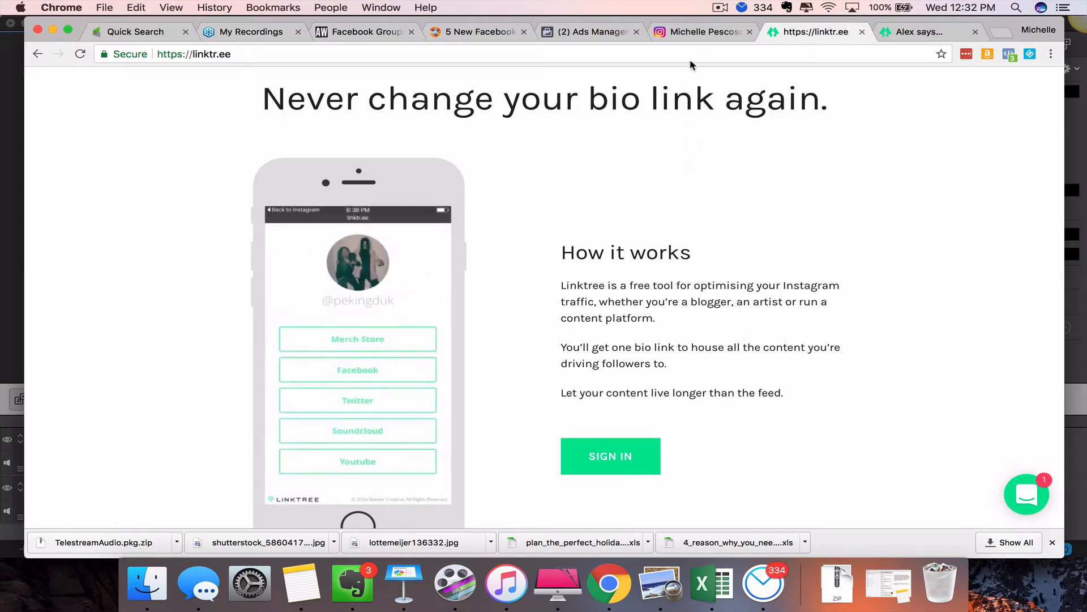
Step: Review the Instagram profile's posts grid and confirm the bio holds a single linktr.ee link
left_click(700, 32)
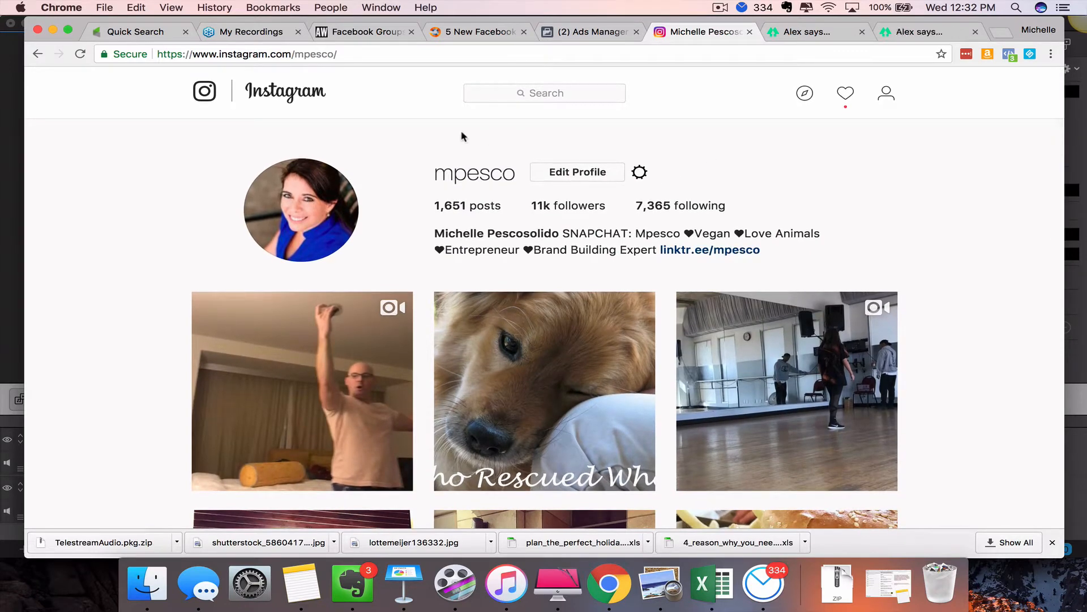
left_click(709, 249)
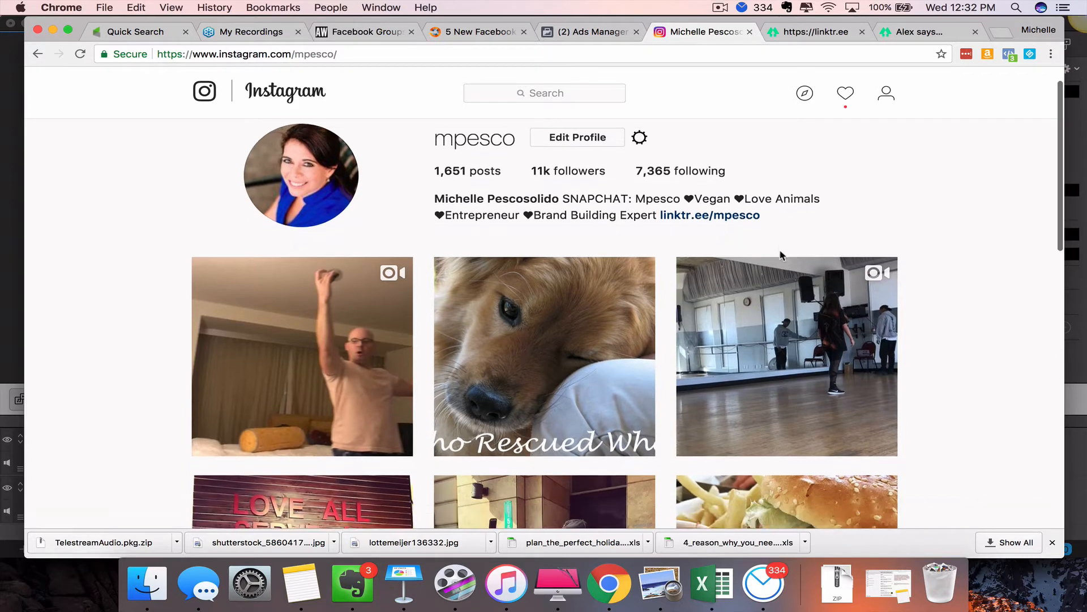
scroll("down", 3)
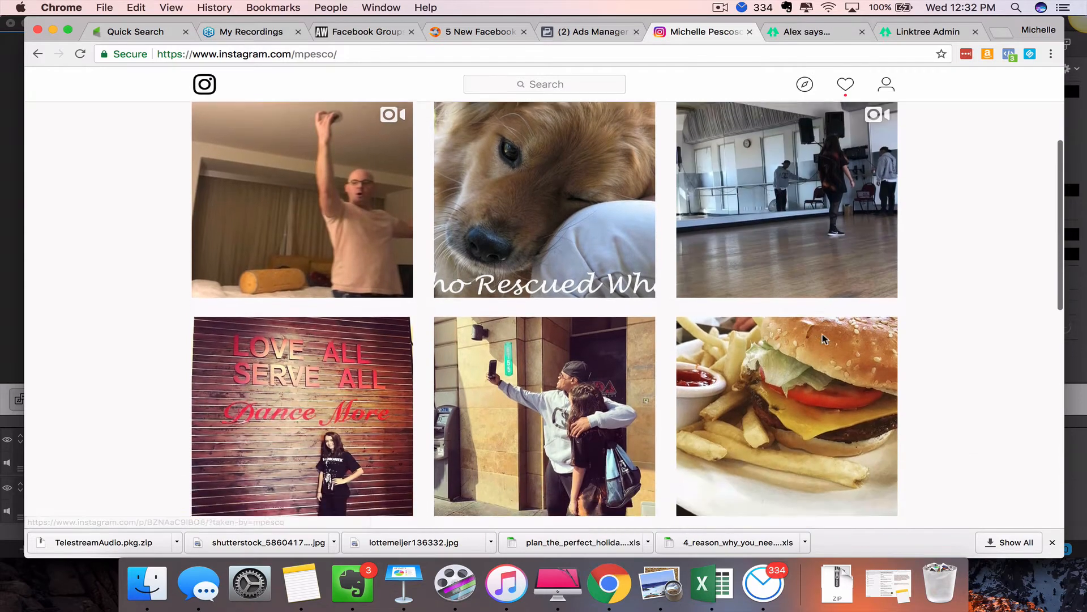
scroll("down", 3)
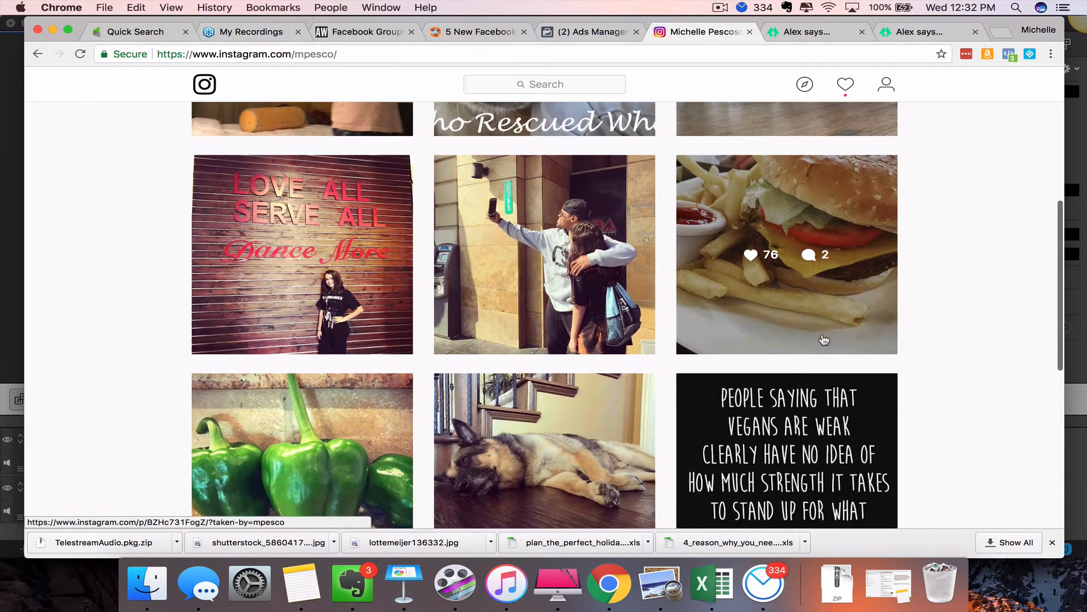
scroll("down", 3)
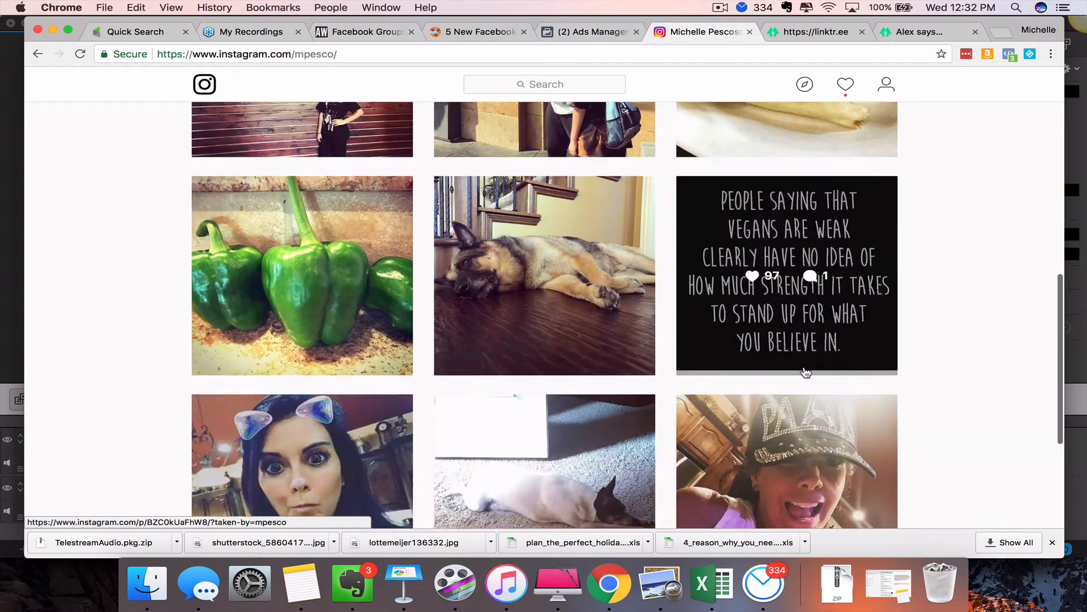
scroll("up", 3)
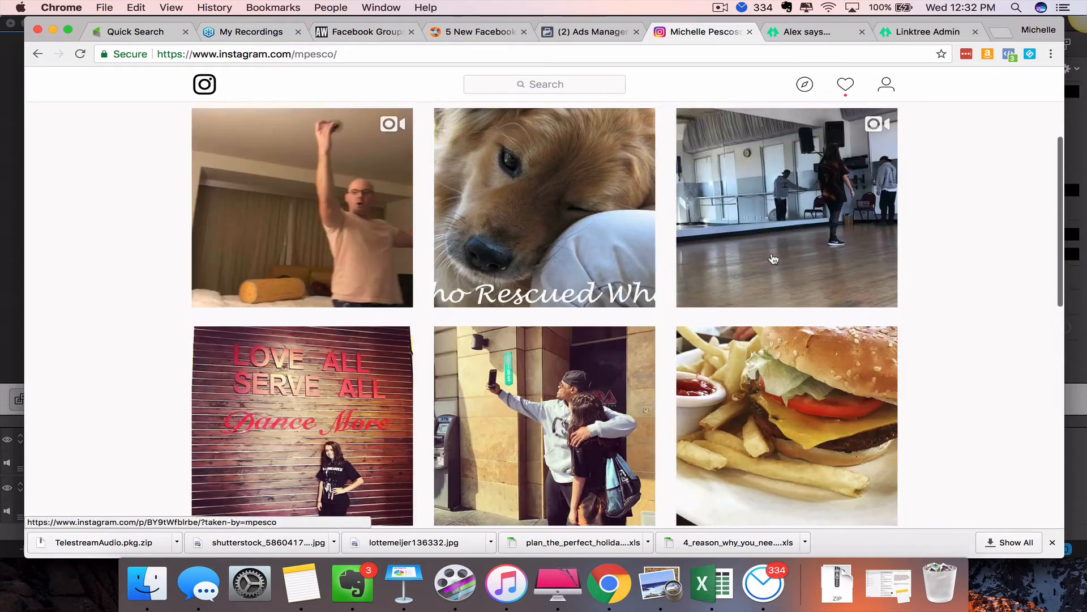
scroll("up", 3)
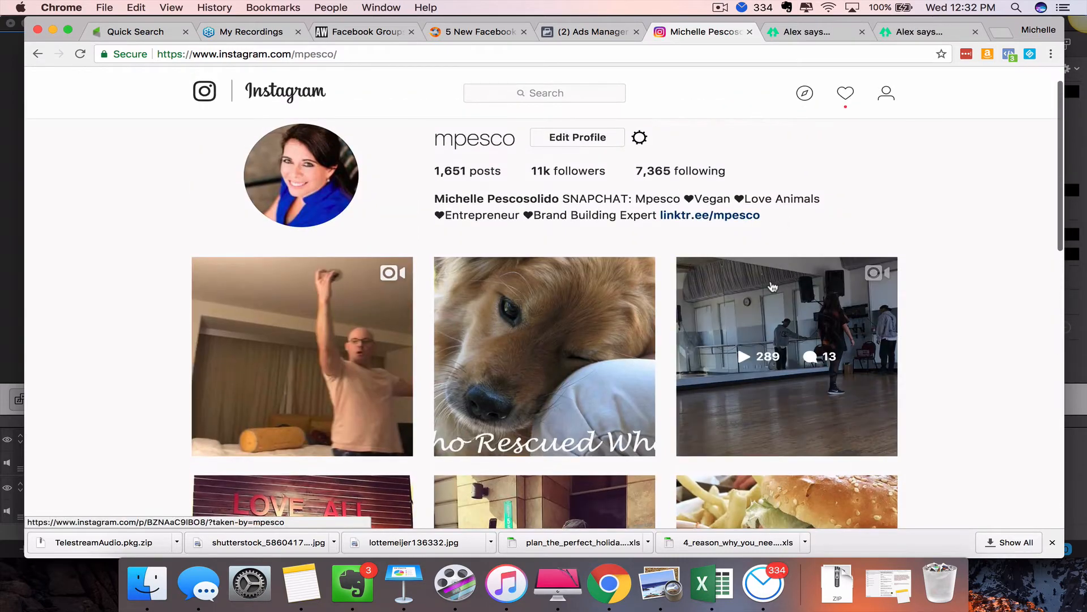
left_click(709, 215)
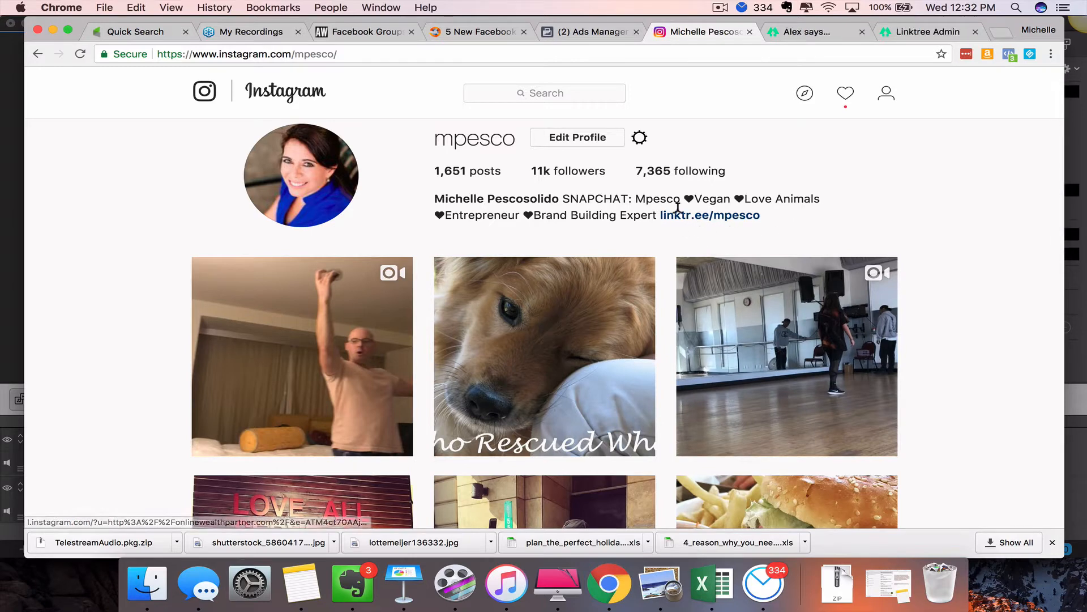
mouse_move(684, 224)
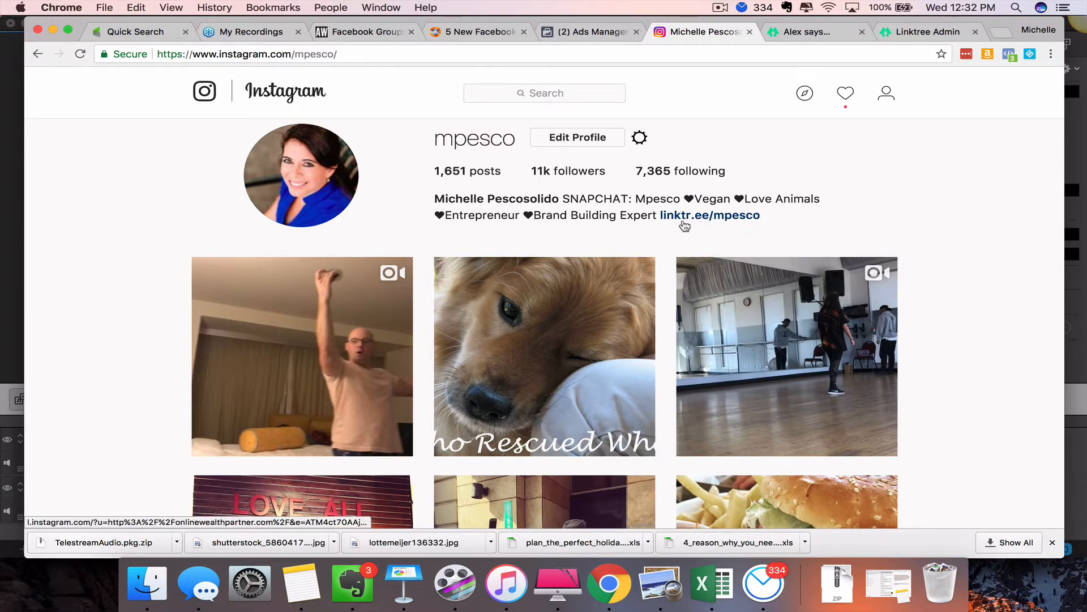
left_click(709, 216)
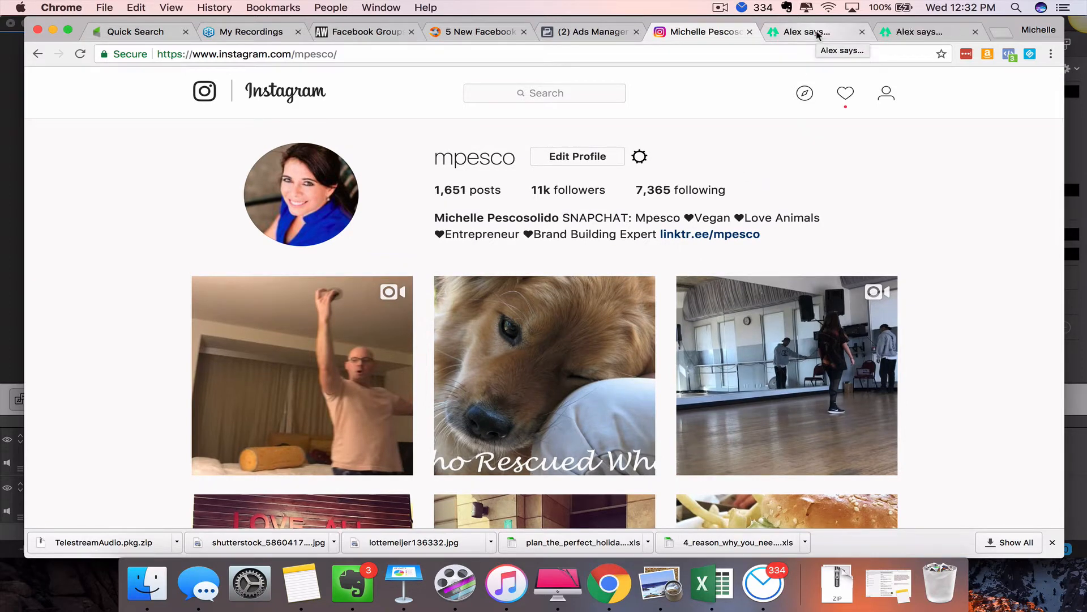
Step: Show the Linktree admin's four links with the mpesco live preview, dismissing the bio-link tip
left_click(923, 32)
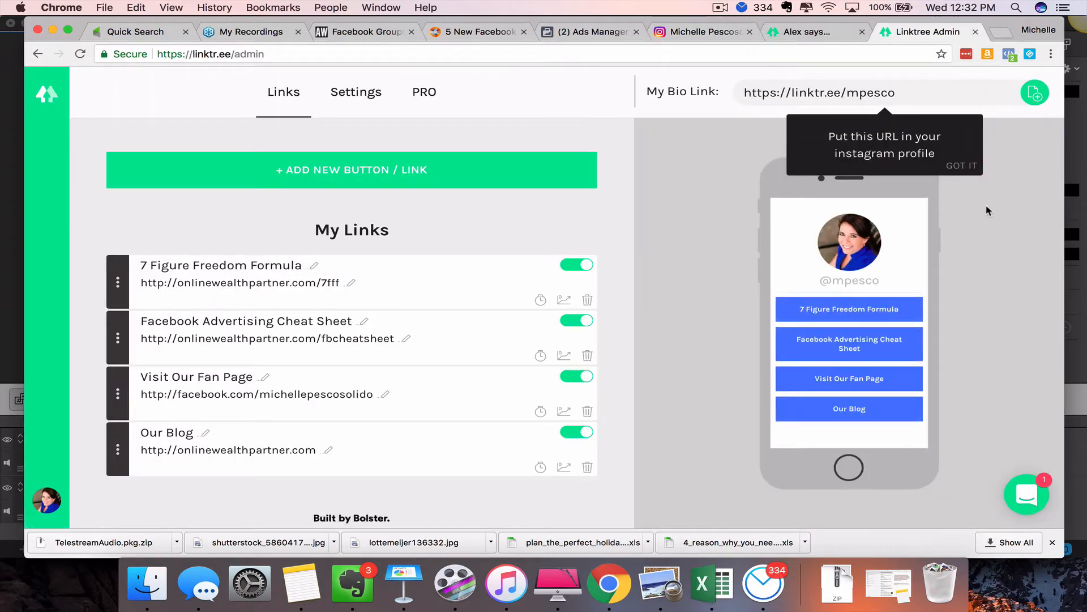
left_click(962, 166)
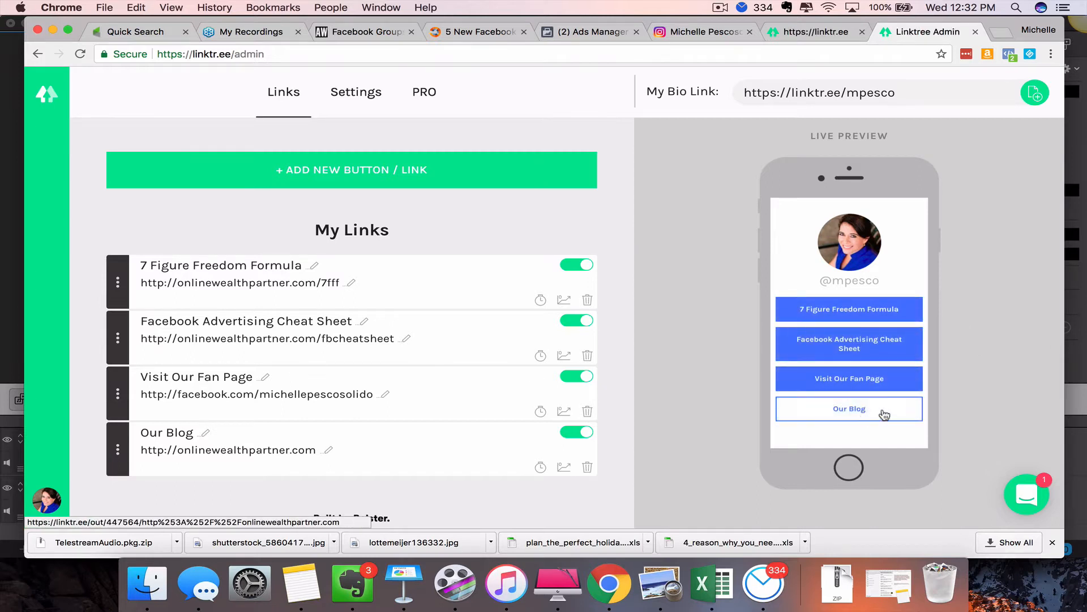
mouse_move(729, 341)
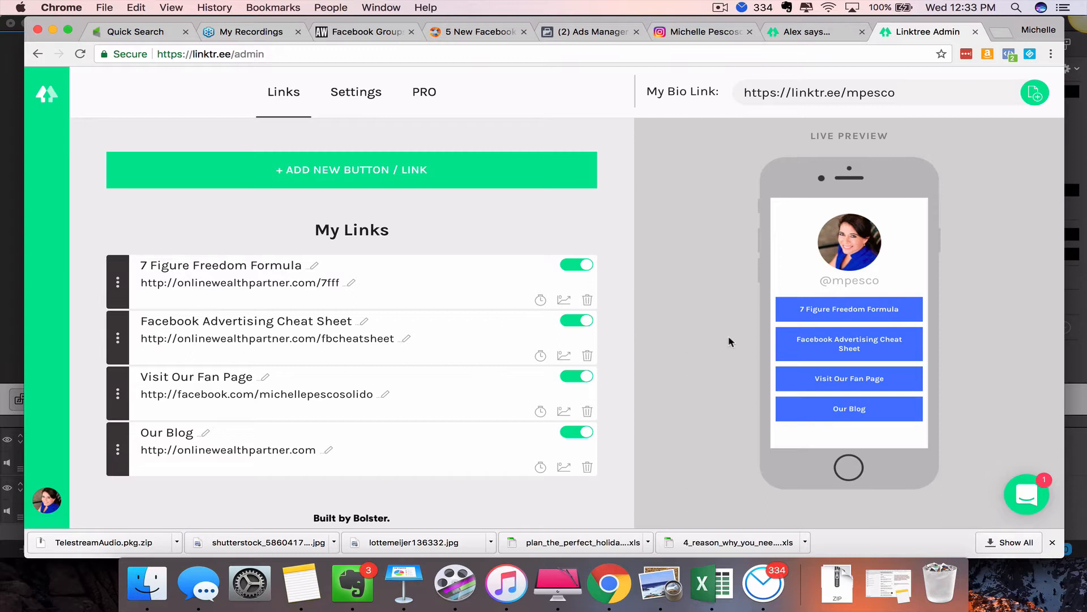
mouse_move(849, 409)
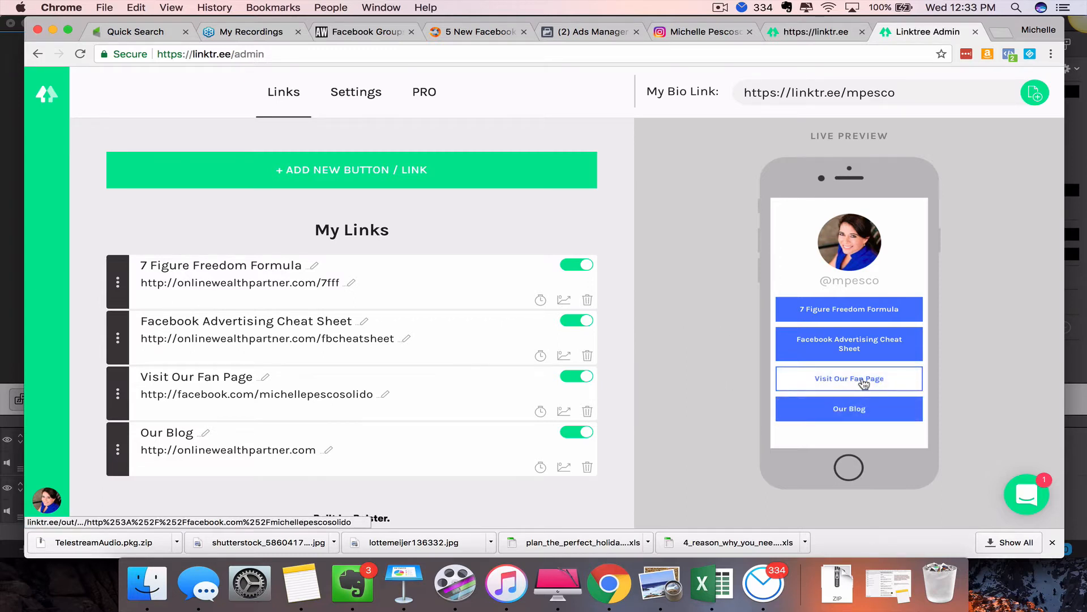
mouse_move(848, 345)
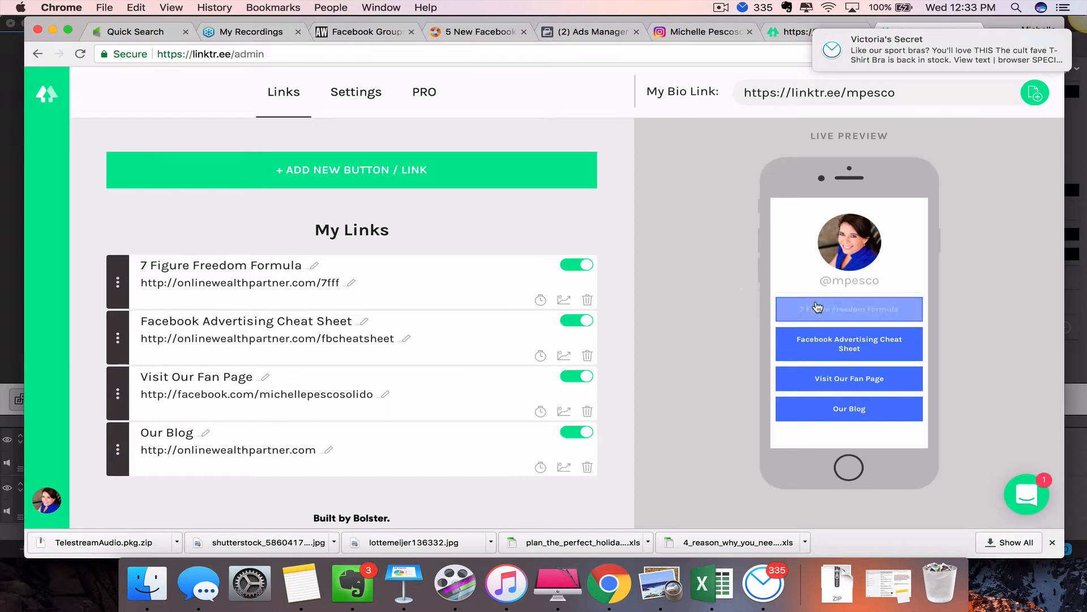
mouse_move(848, 344)
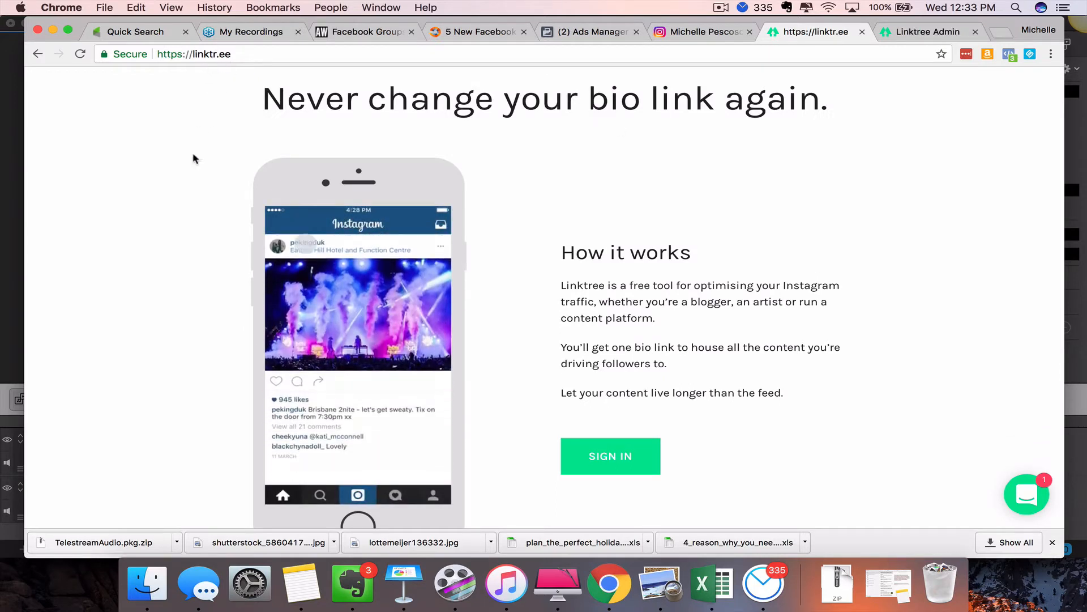
Step: Browse the PRO upgrade page comparing the current Free plan with the $6/month PRO plan
scroll("up", 3)
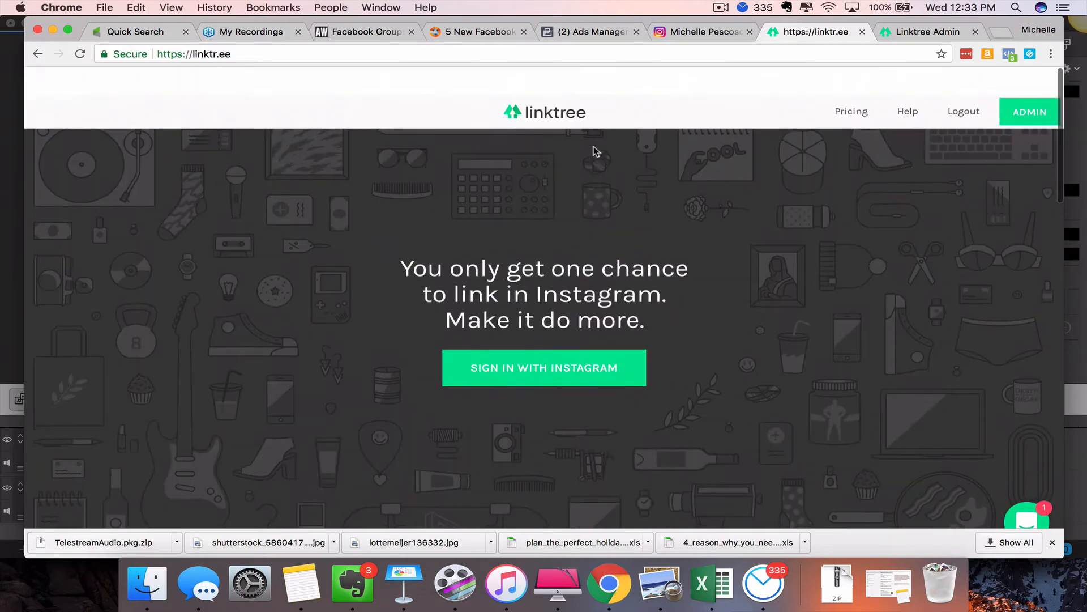
scroll("down", 3)
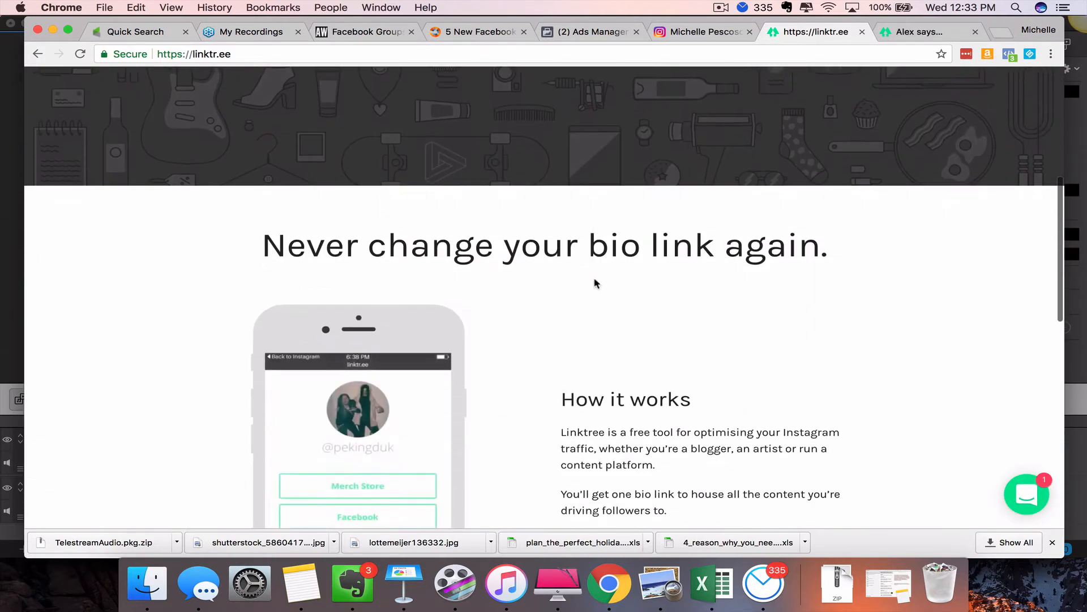
scroll("down", 3)
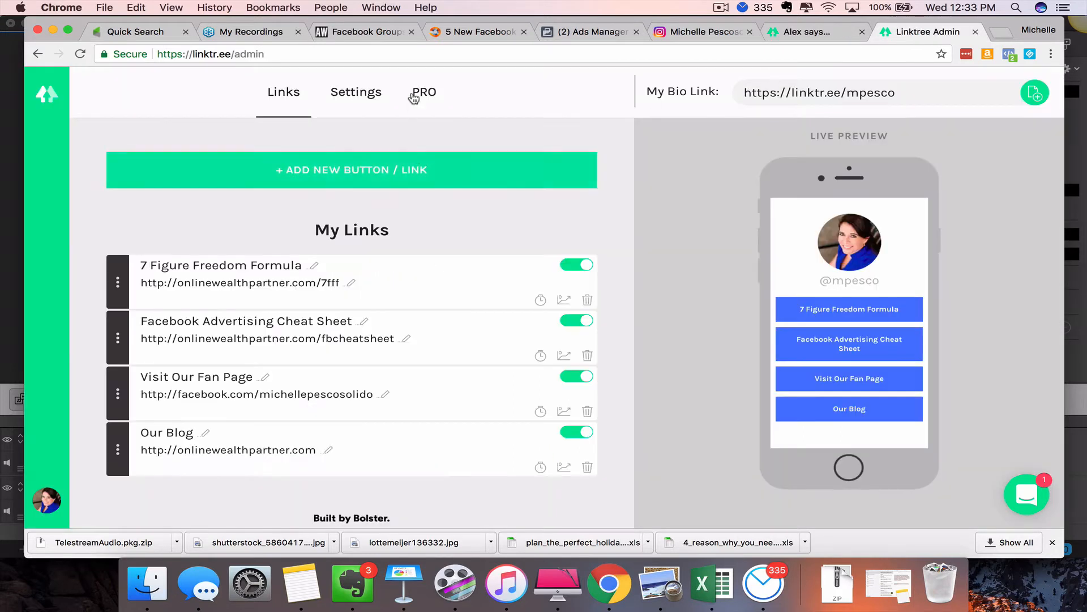
left_click(424, 91)
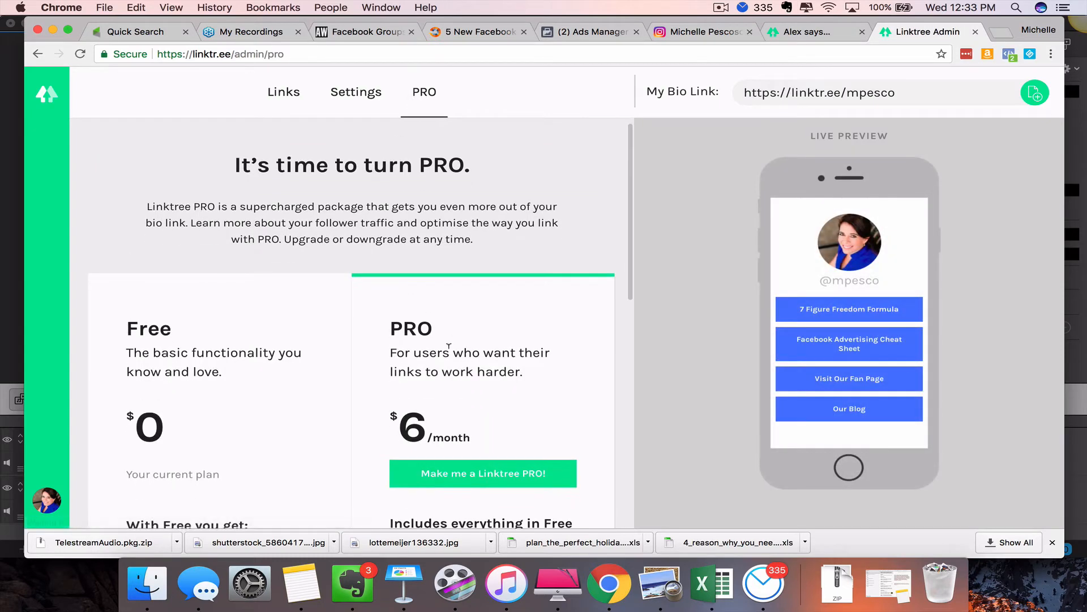
scroll("down", 3)
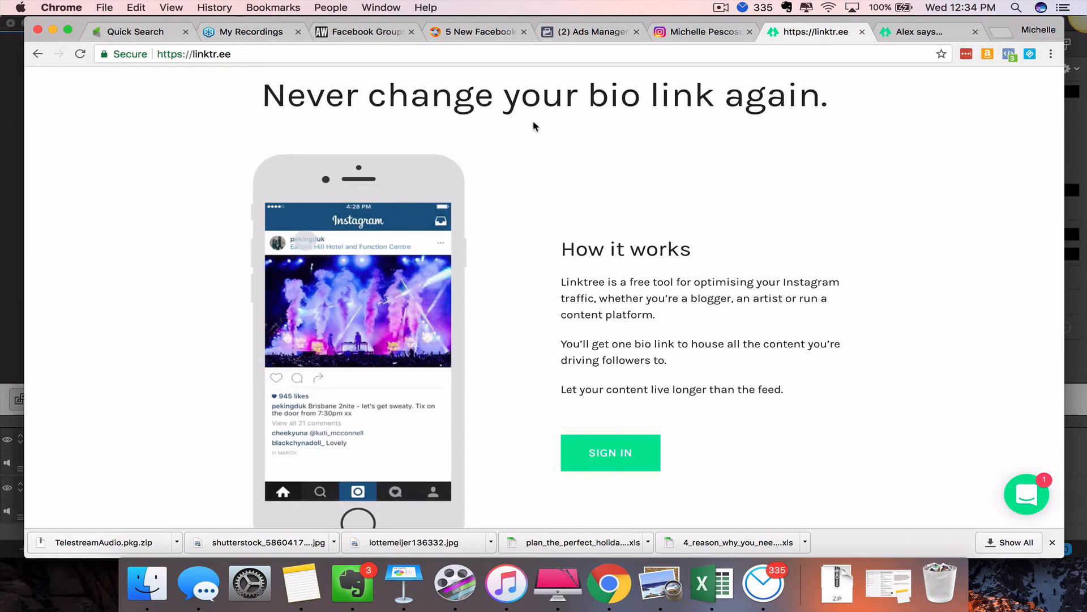
scroll("down", 3)
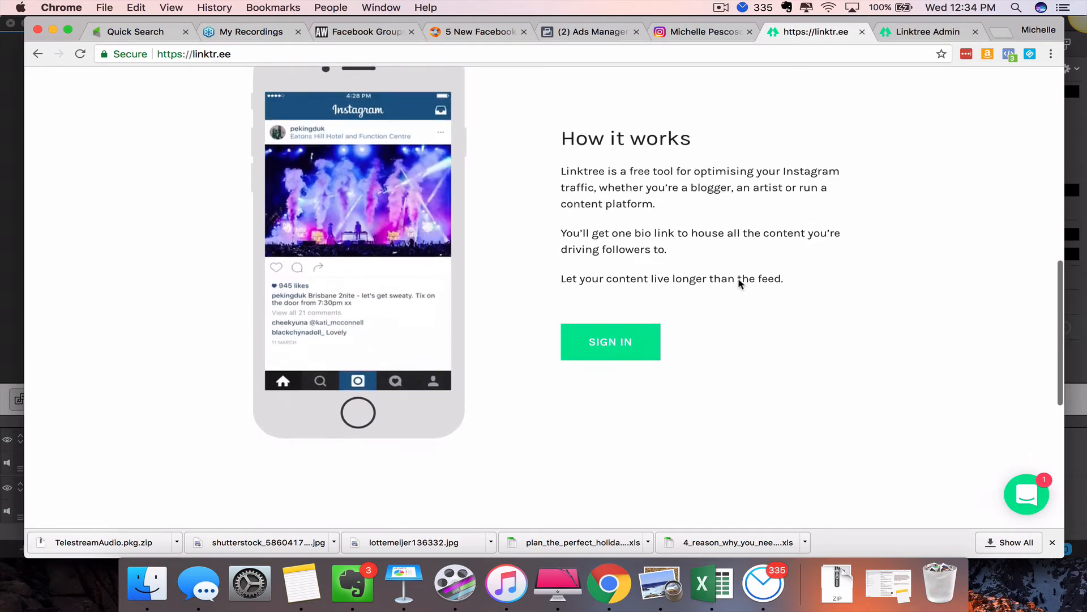
scroll("down", 3)
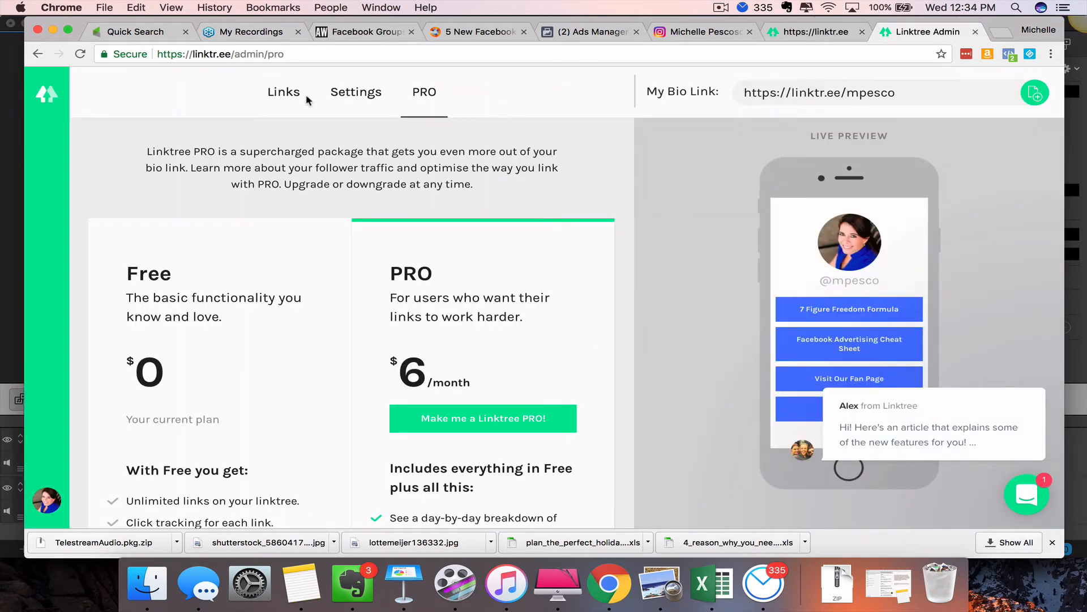
Step: Add a new link titled '5 Easy Ways to Drive Traffic to Your Offers Using Facebook'
left_click(283, 91)
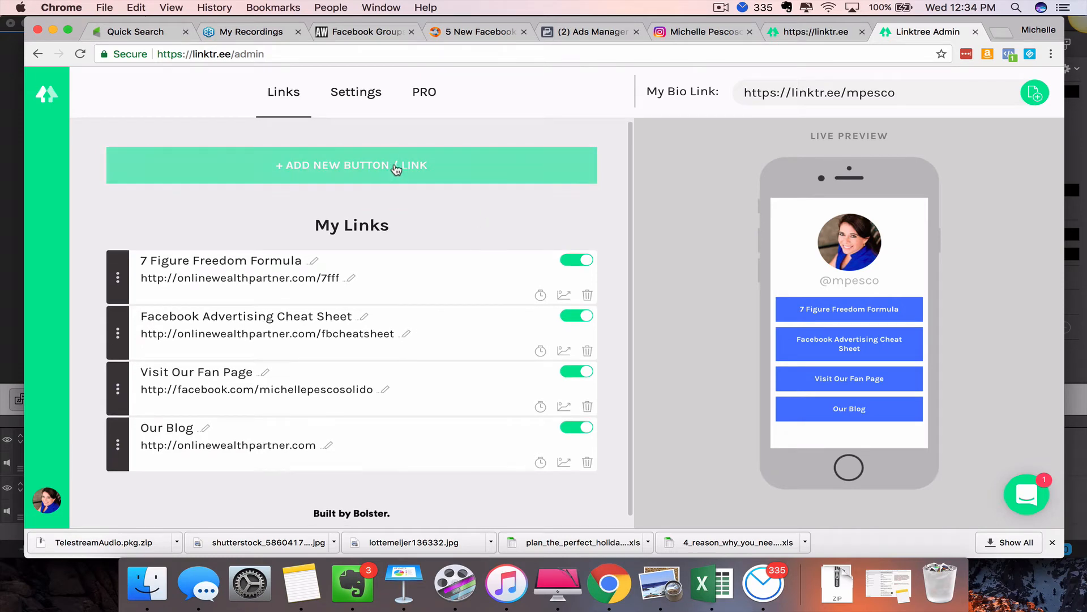
left_click(351, 165)
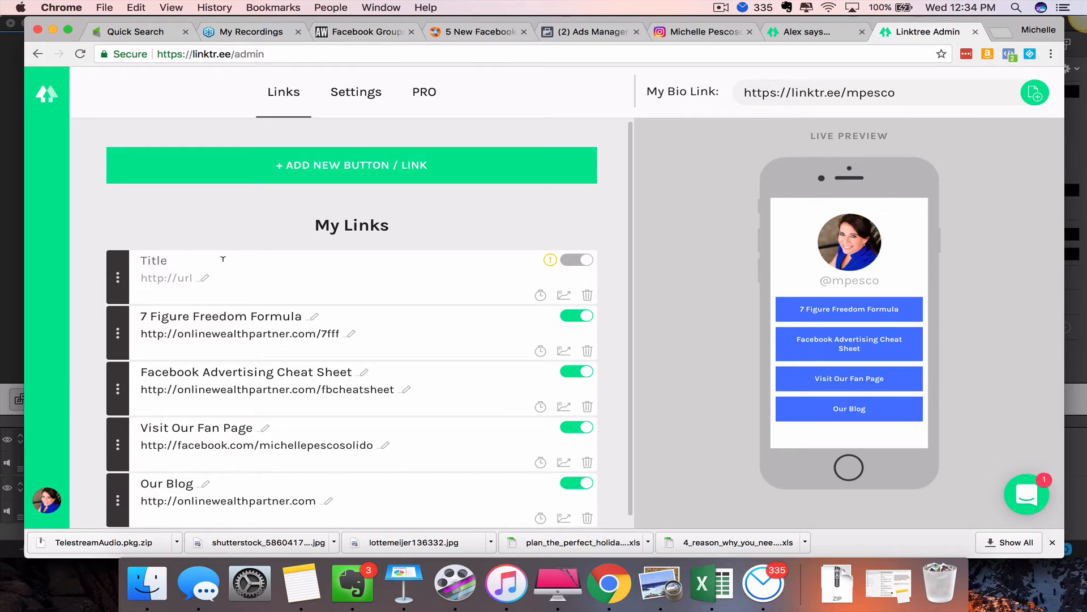
left_click(166, 260)
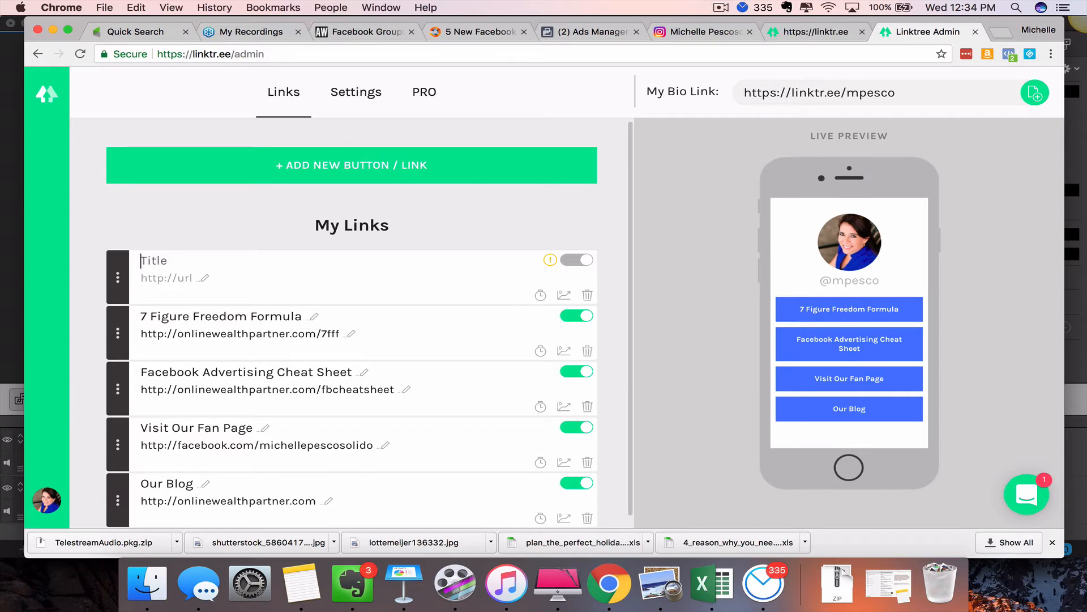
type("5 Easy")
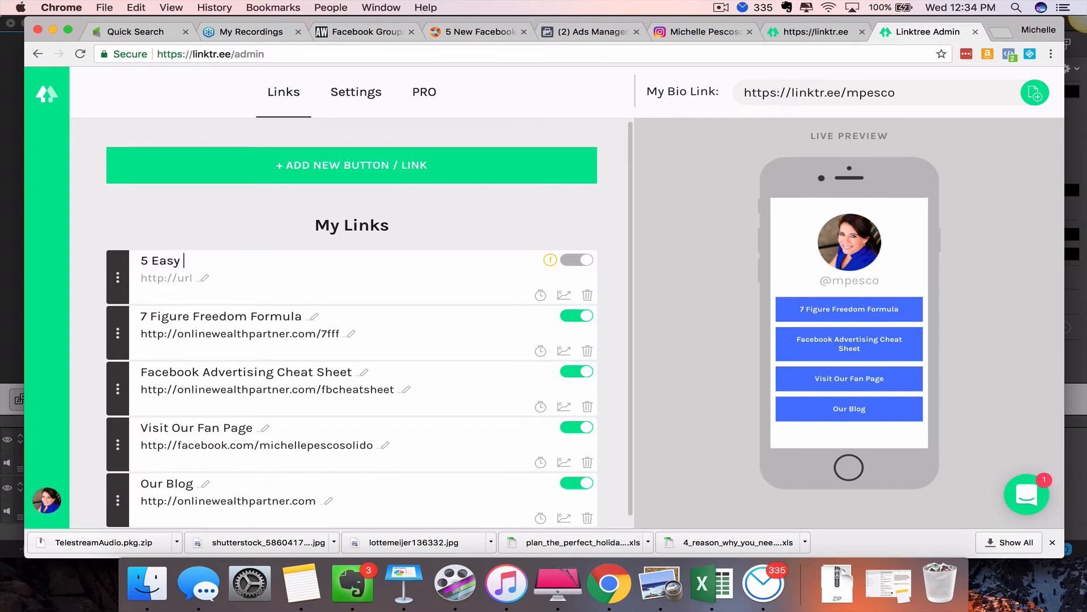
type("Ways to D")
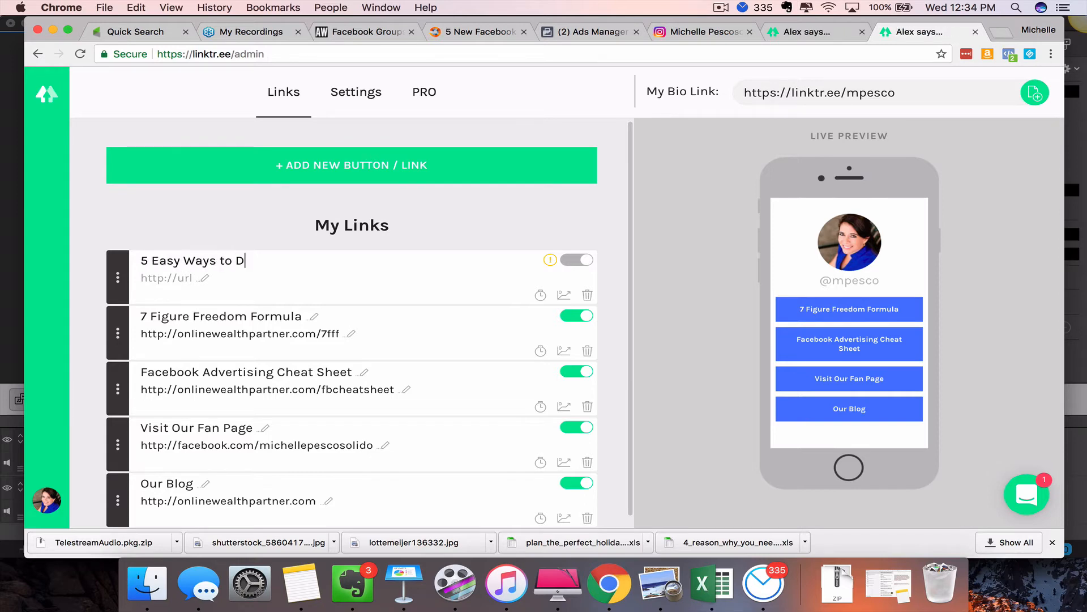
type("rive Traffic t")
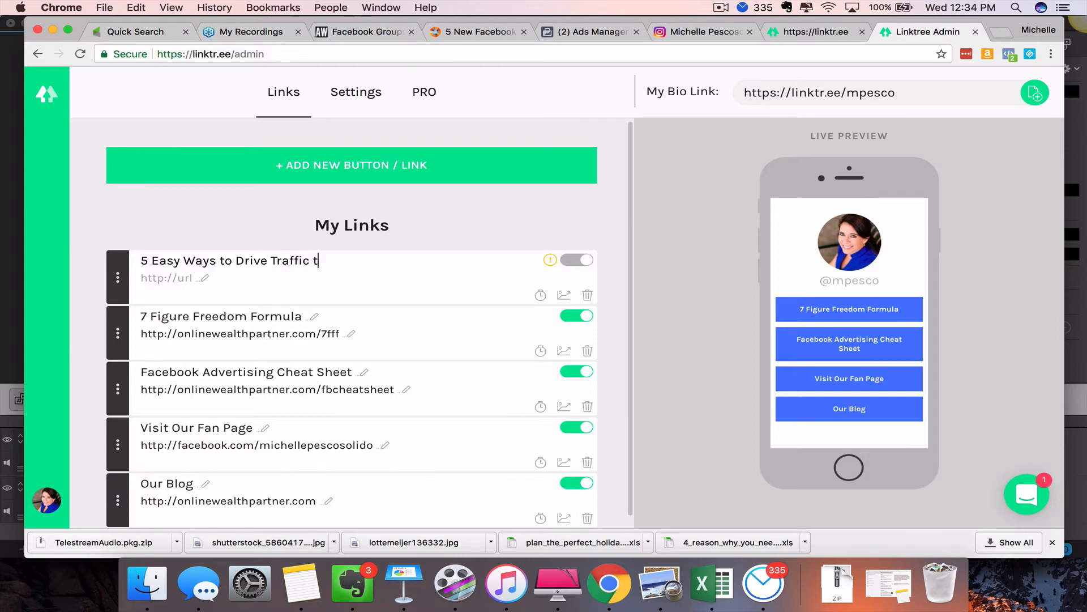
type("o Your o")
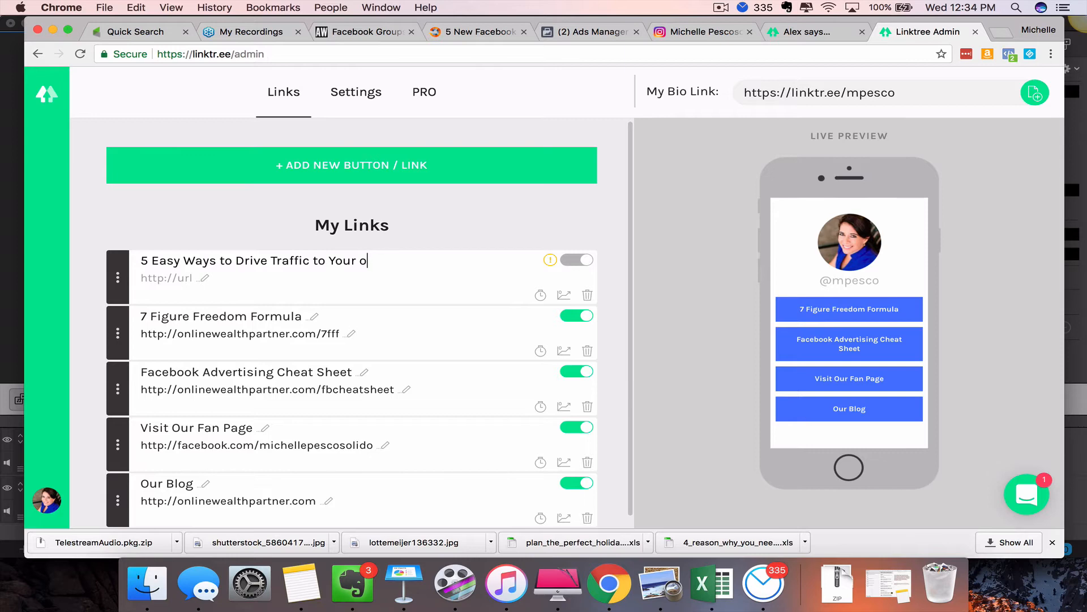
type("ffers Usin")
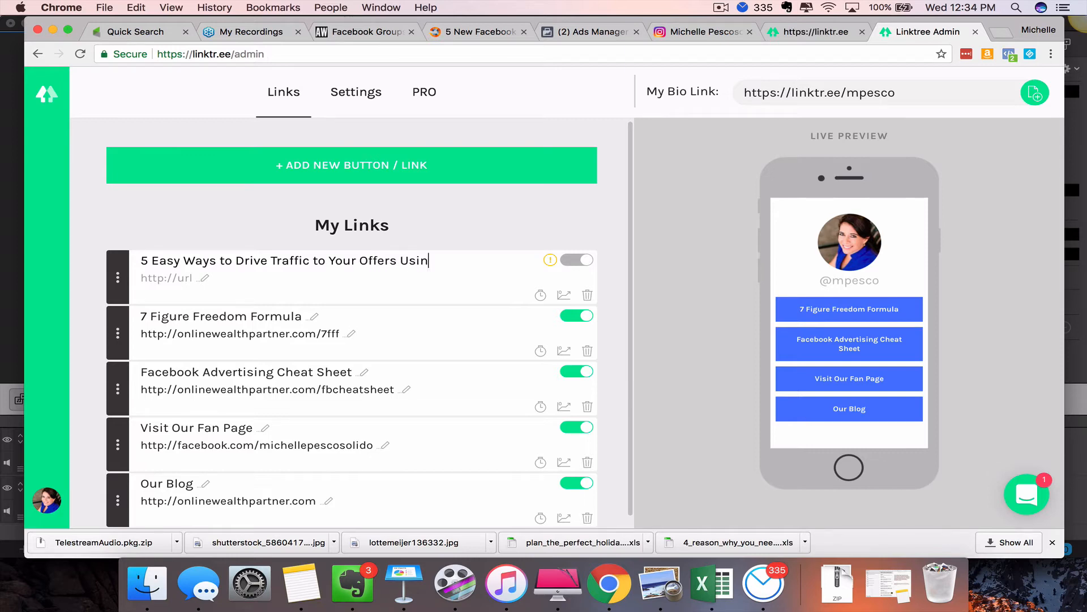
type("g Facebook")
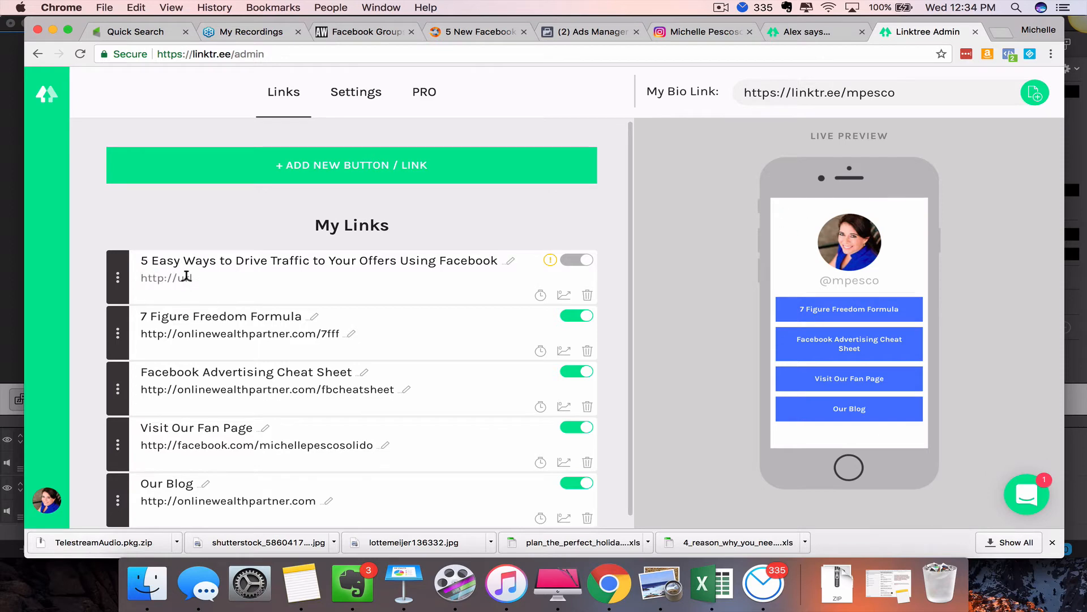
Step: Point the new link to onlinewealthpartner.com, make it live, and select the bio link address
type("onlinewealthpartner.com")
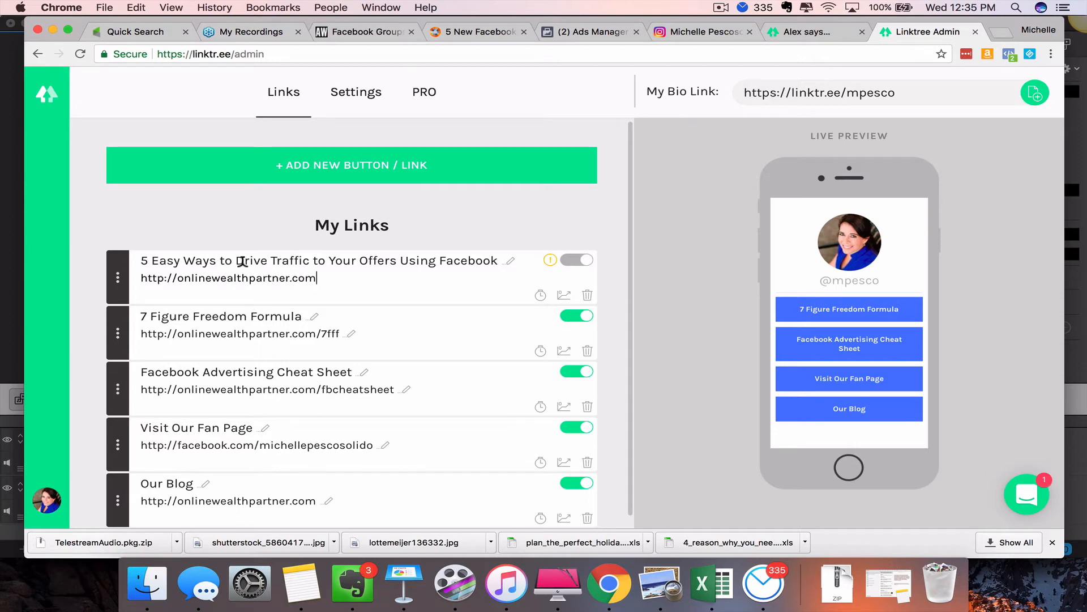
left_click(576, 261)
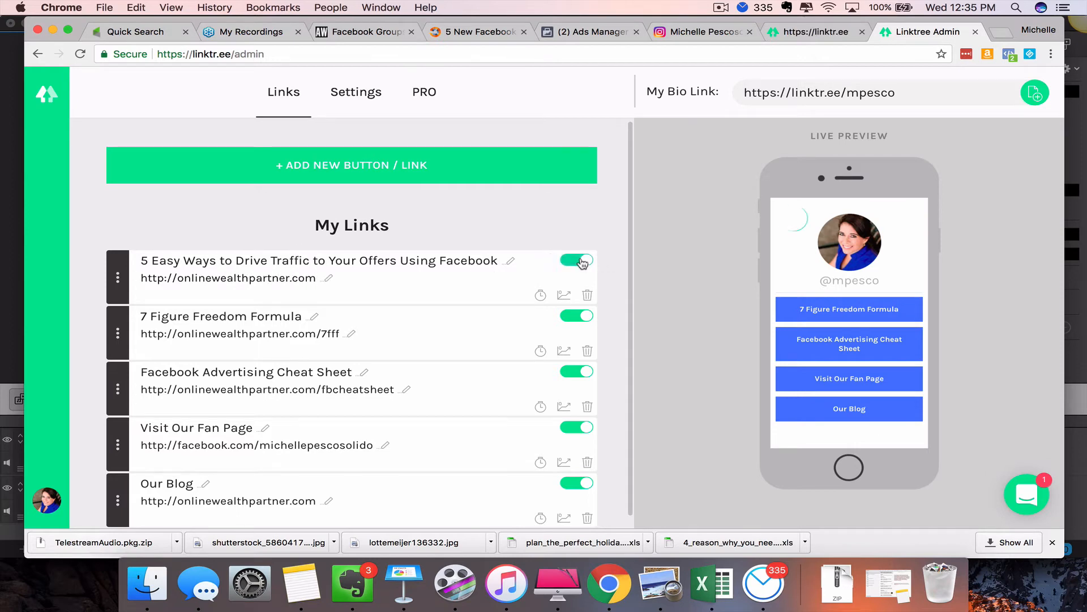
left_click(576, 260)
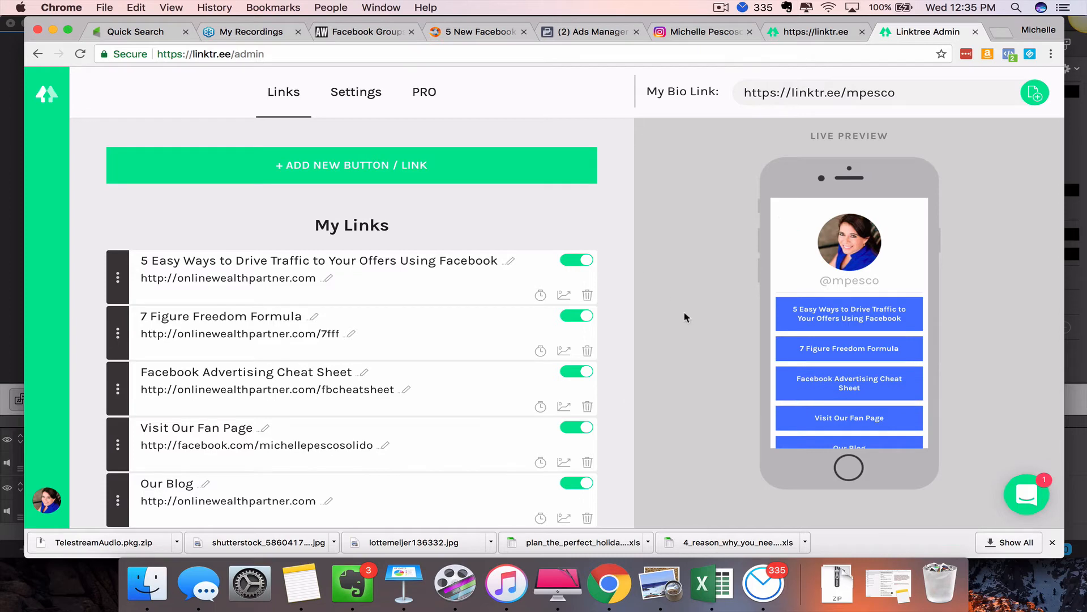
mouse_move(848, 314)
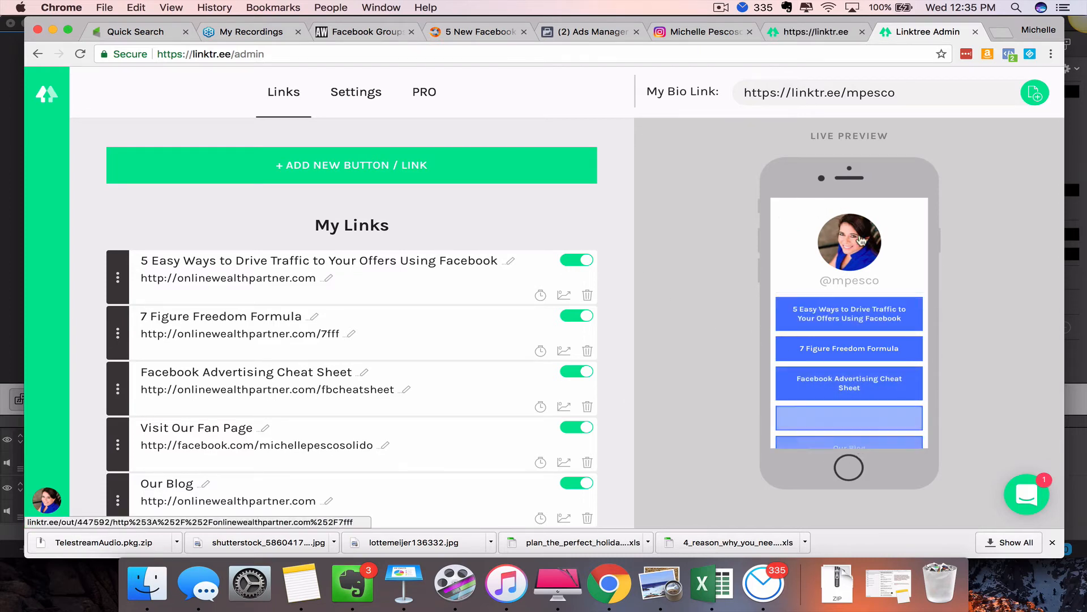
triple_click(819, 92)
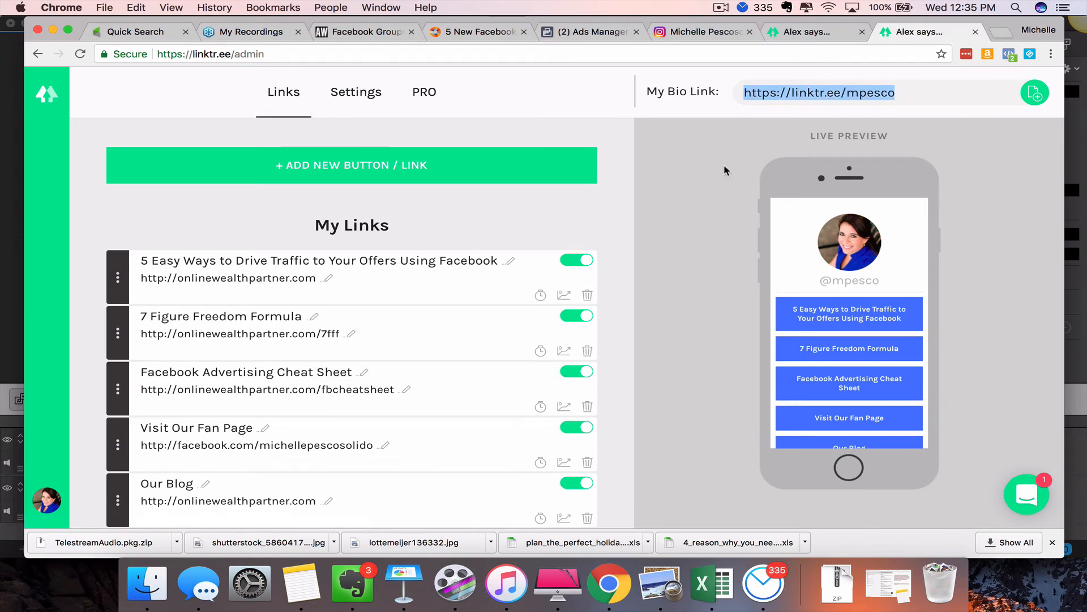
Step: Check the public Linktree home and admin, then try the linktr.ee/mpesco link in the Instagram bio
left_click(700, 32)
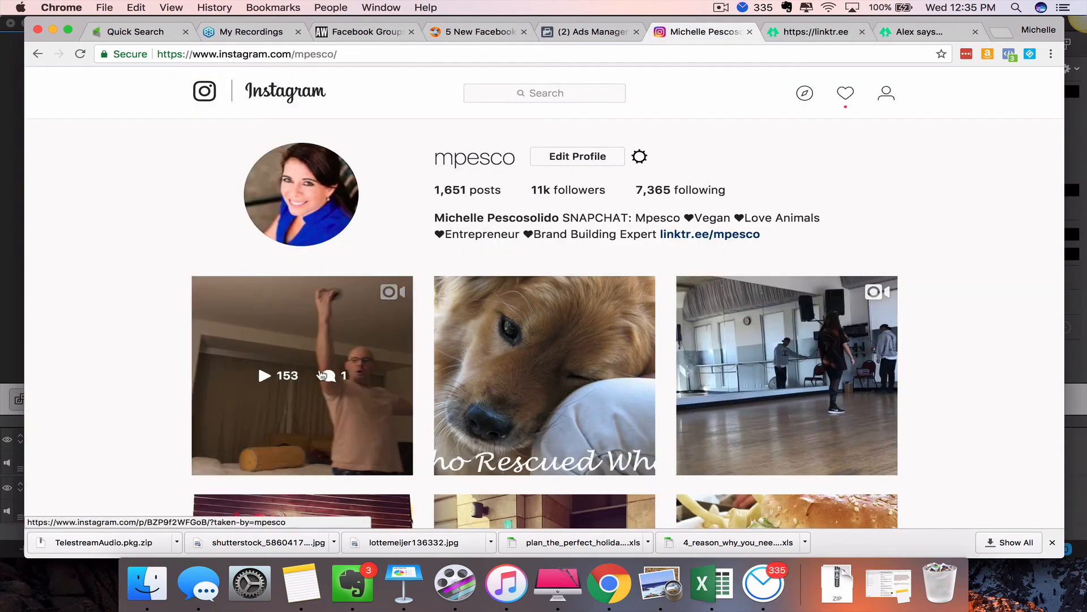
left_click(811, 32)
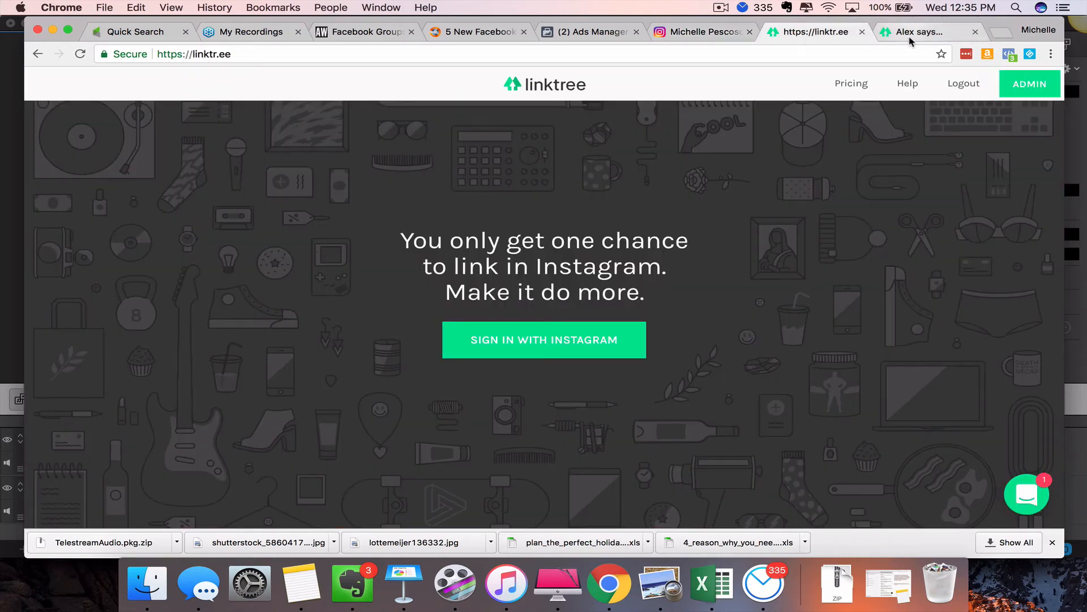
left_click(1029, 82)
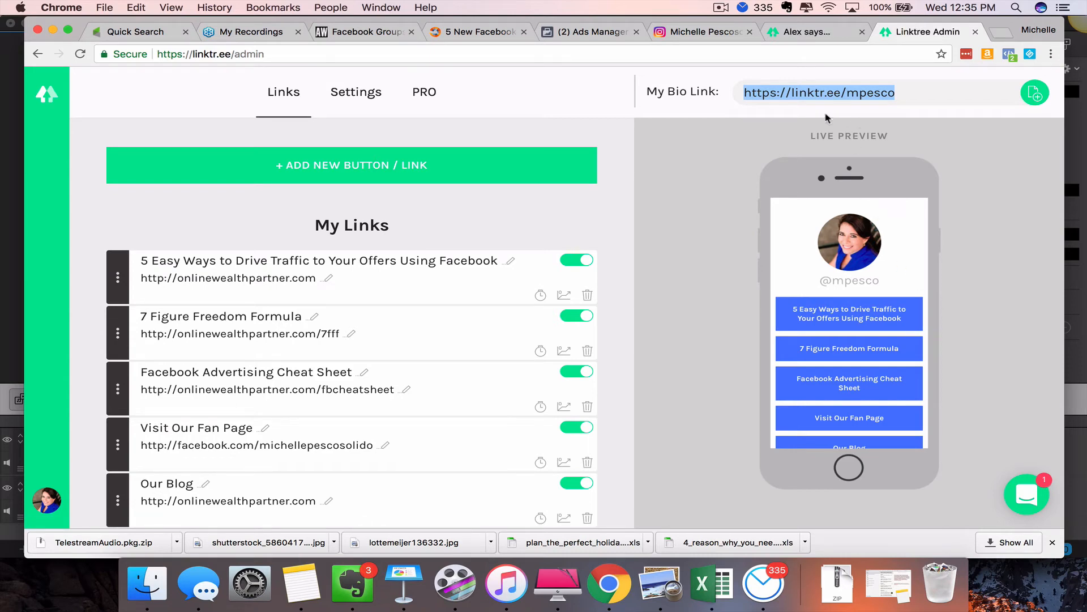
left_click(700, 32)
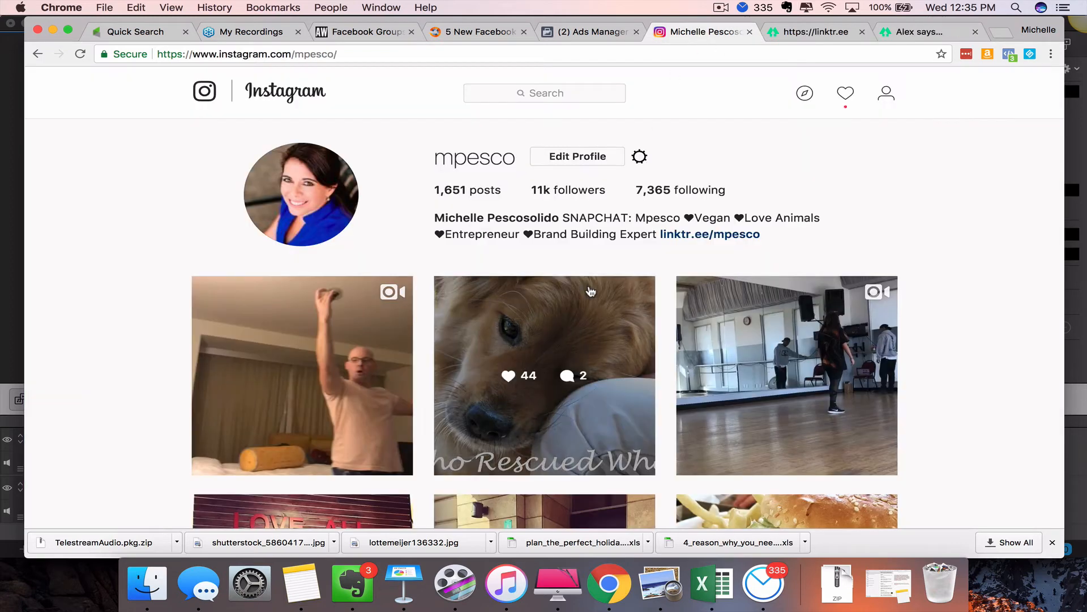
mouse_move(718, 243)
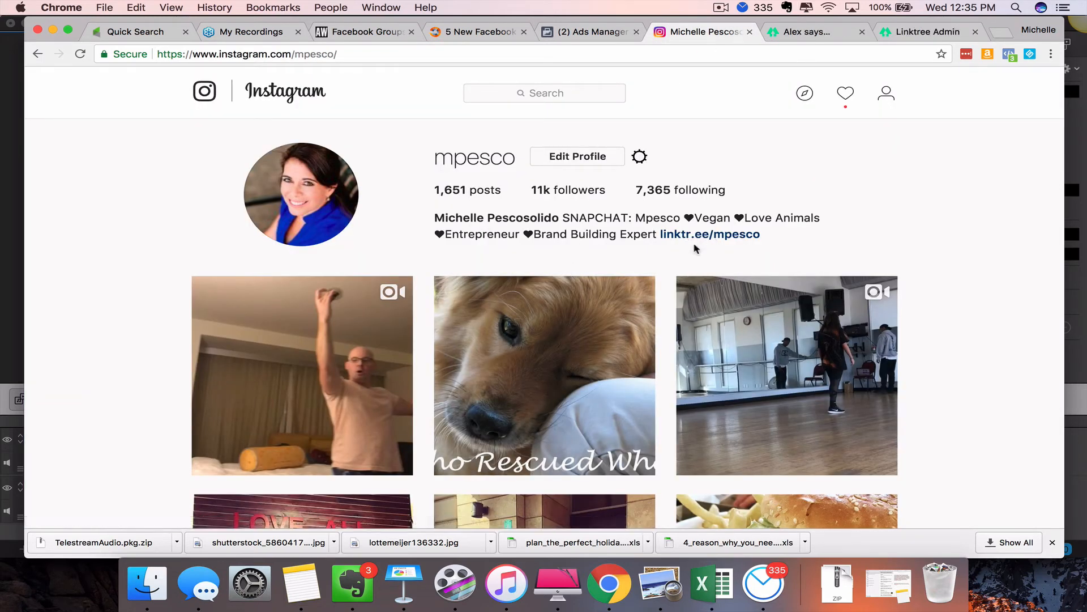
left_click(709, 234)
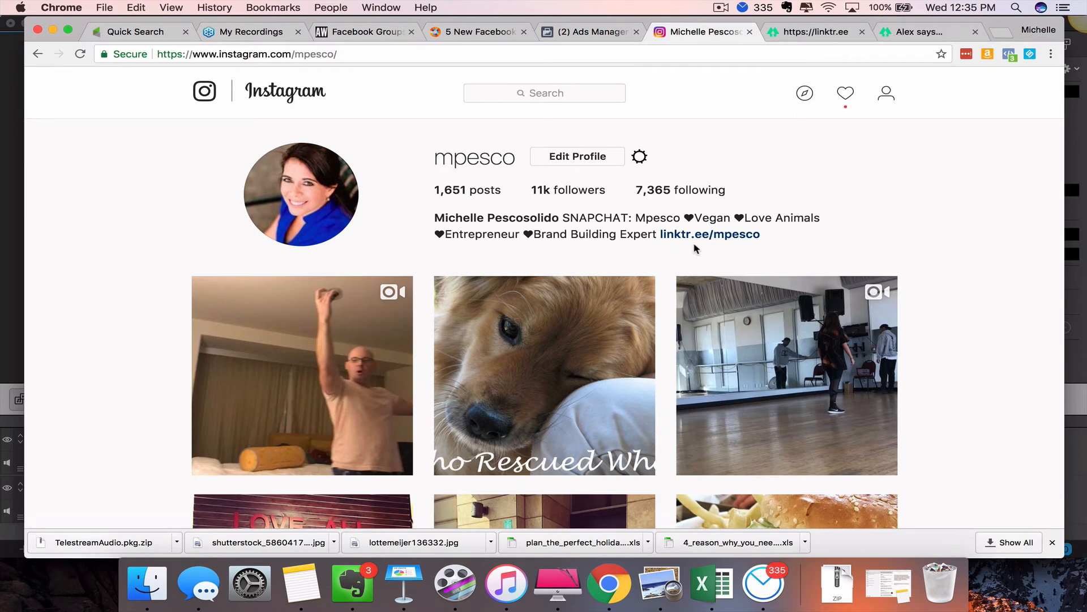
left_click(710, 233)
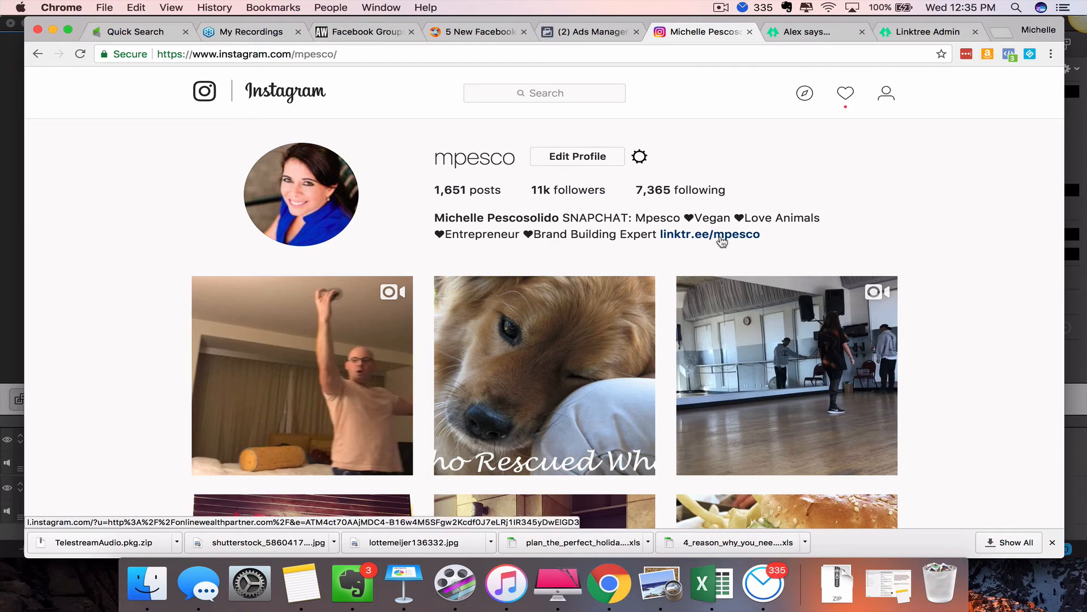
left_click(709, 234)
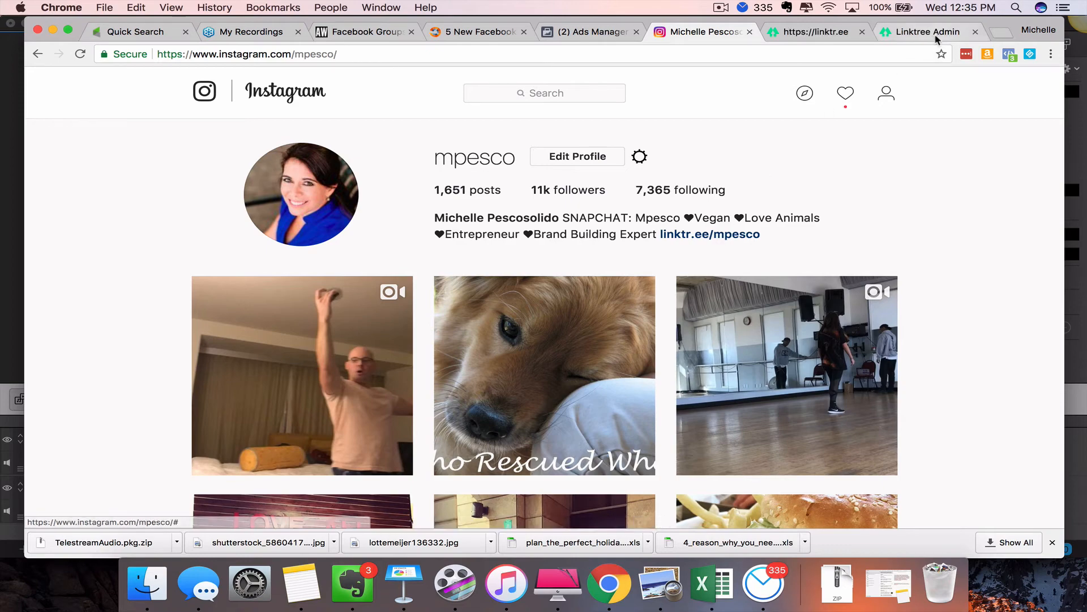
Step: Remove the Facebook traffic link and confirm deletion, leaving four links in the admin list
left_click(923, 32)
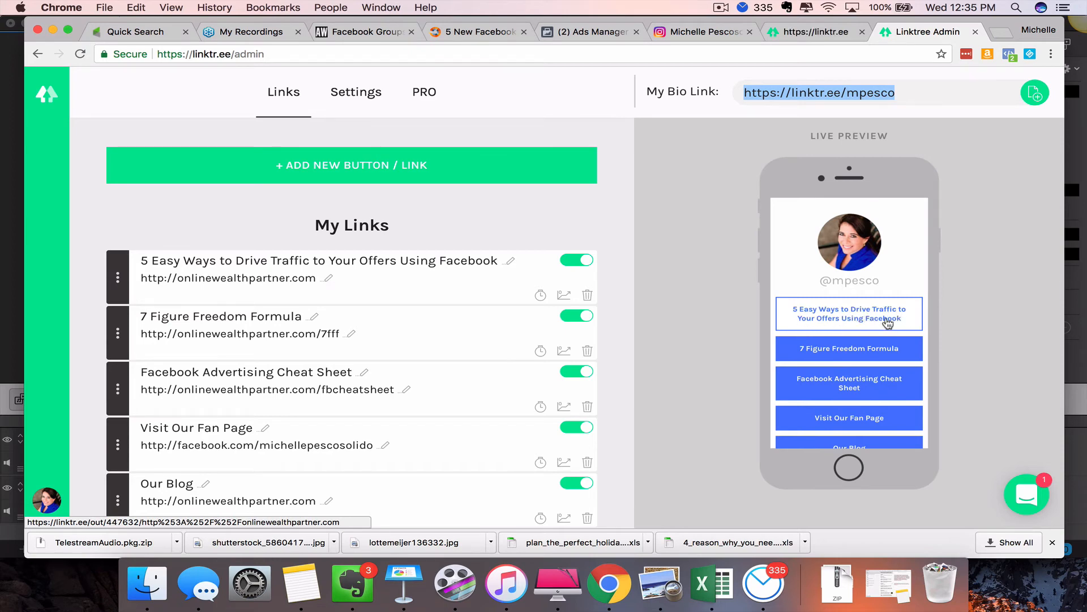
mouse_move(708, 404)
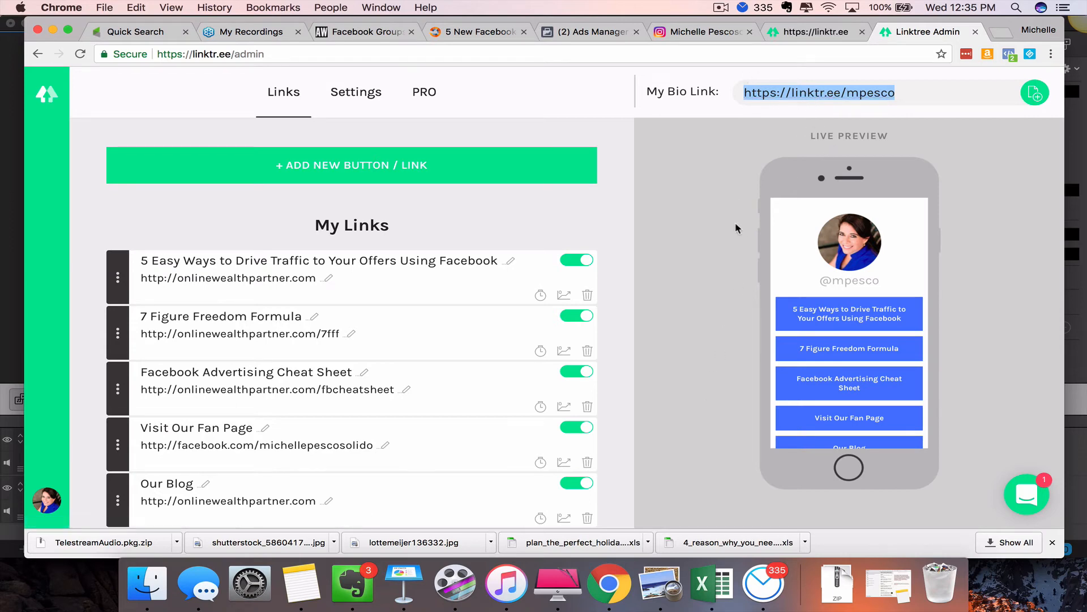
scroll("down", 3)
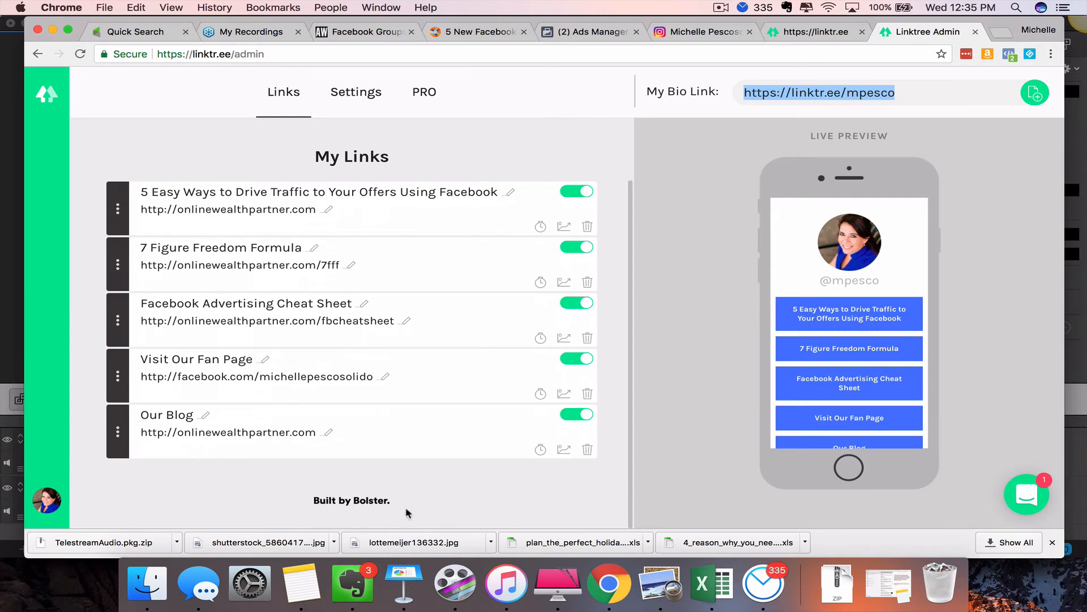
scroll("up", 3)
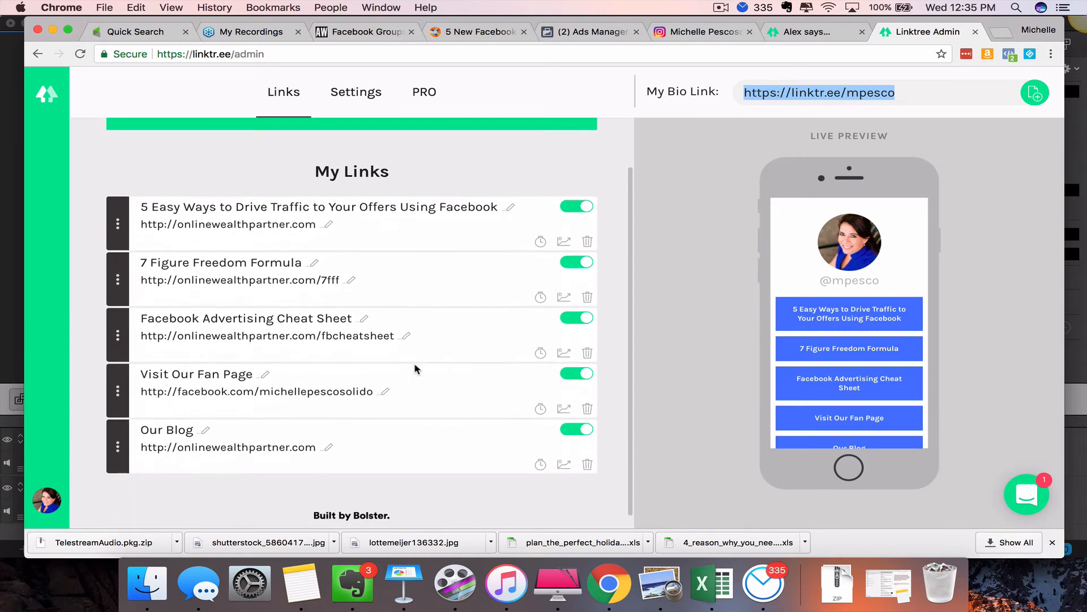
left_click(587, 240)
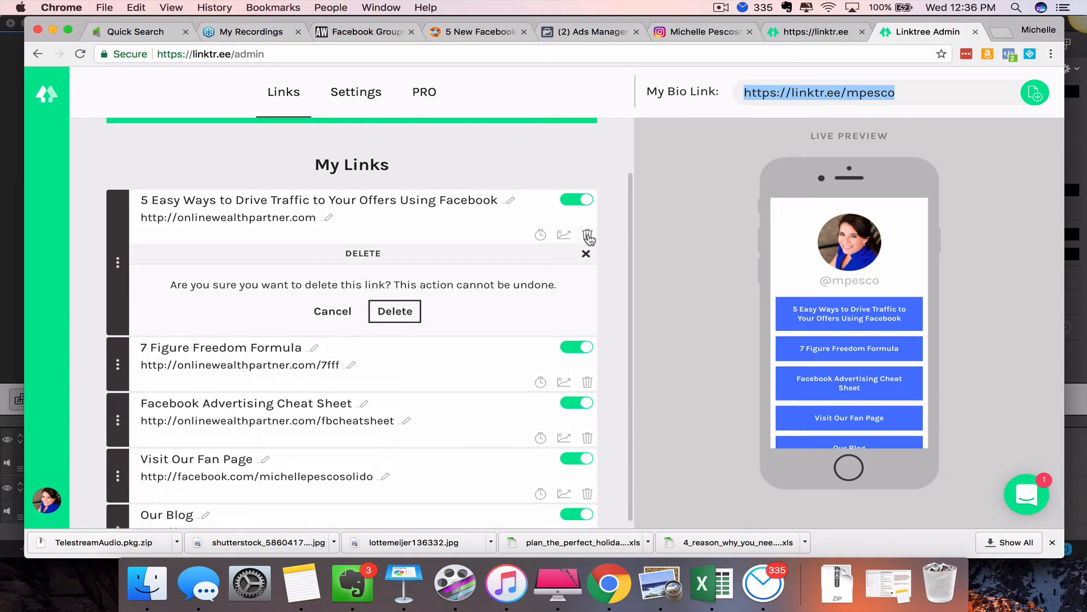
left_click(395, 310)
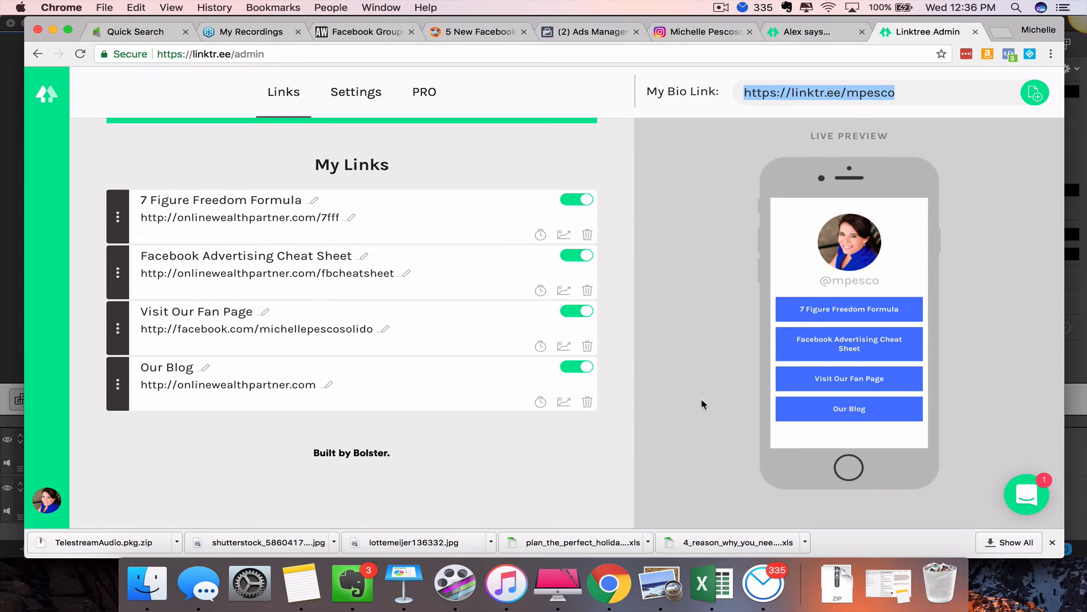
left_click(919, 31)
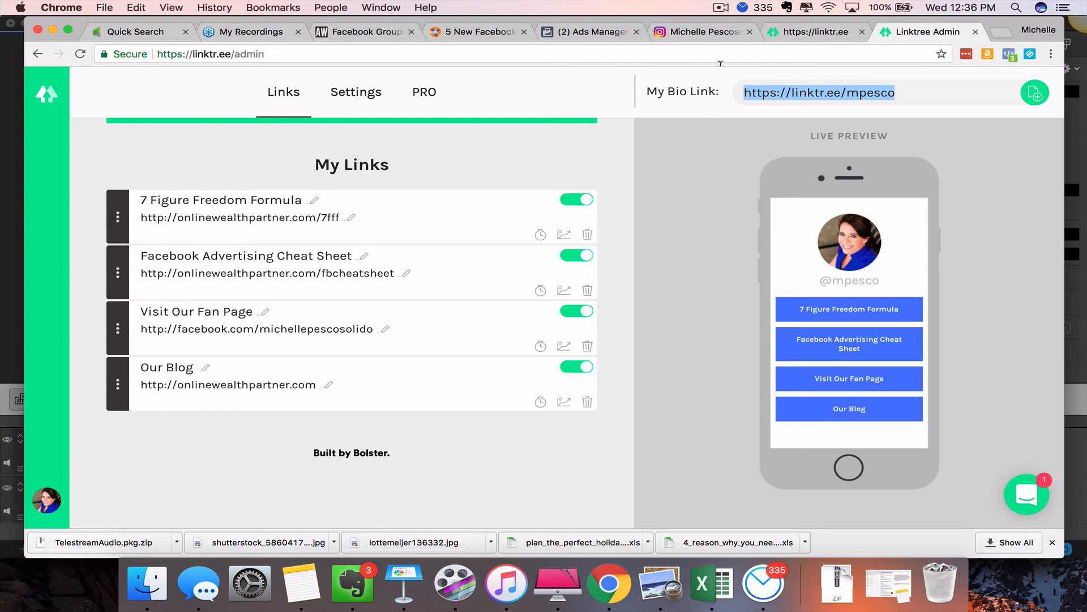
mouse_move(702, 32)
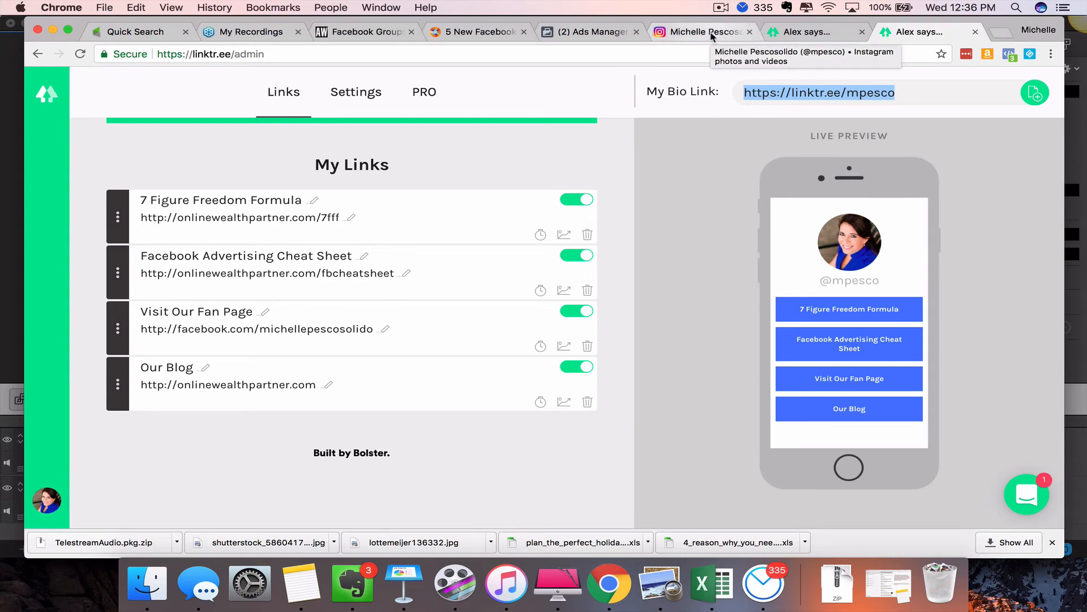
Step: Check the Instagram bio's linktr.ee/mpesco link now fronts the trimmed four-link page
left_click(700, 31)
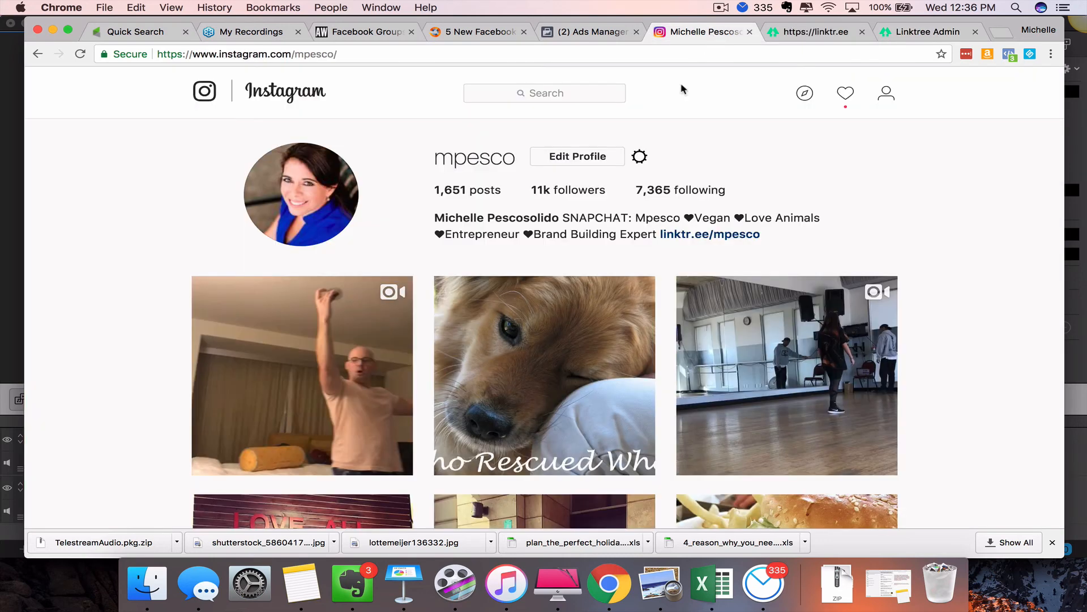
mouse_move(805, 179)
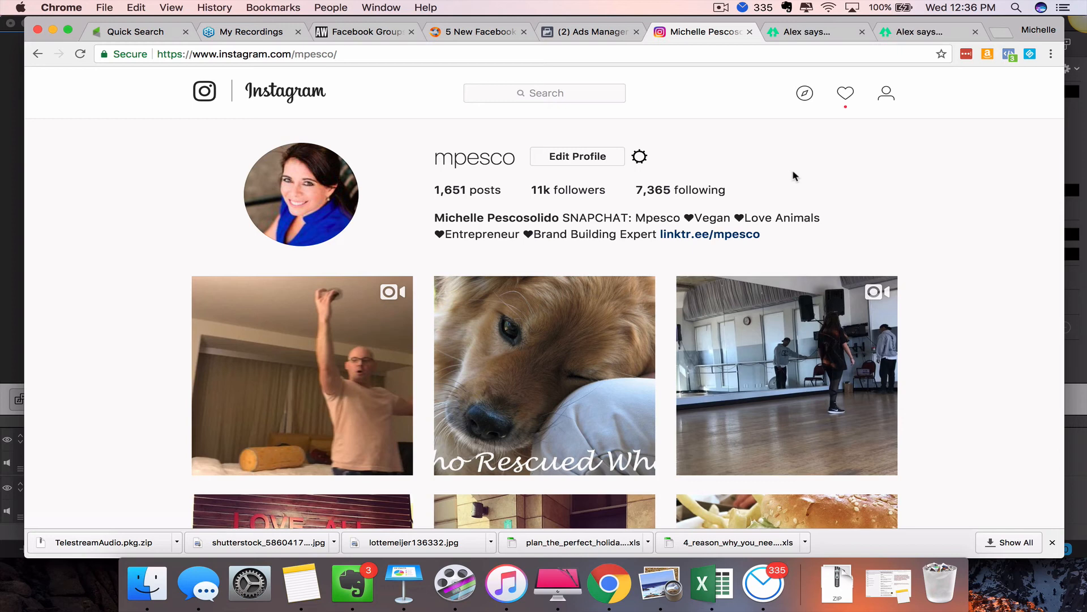
left_click(709, 233)
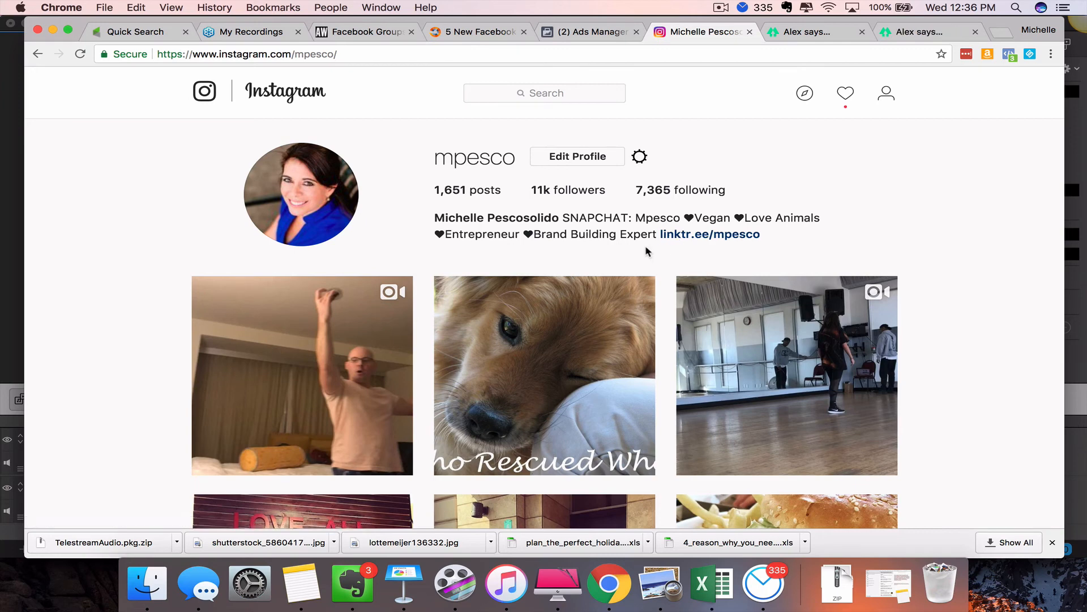
left_click(709, 234)
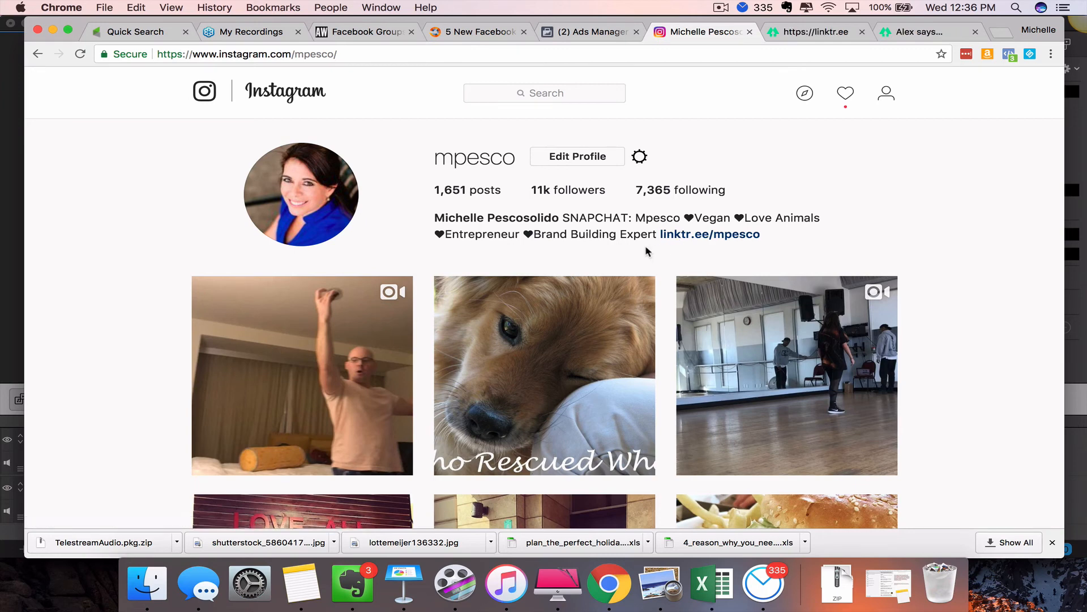
left_click(929, 32)
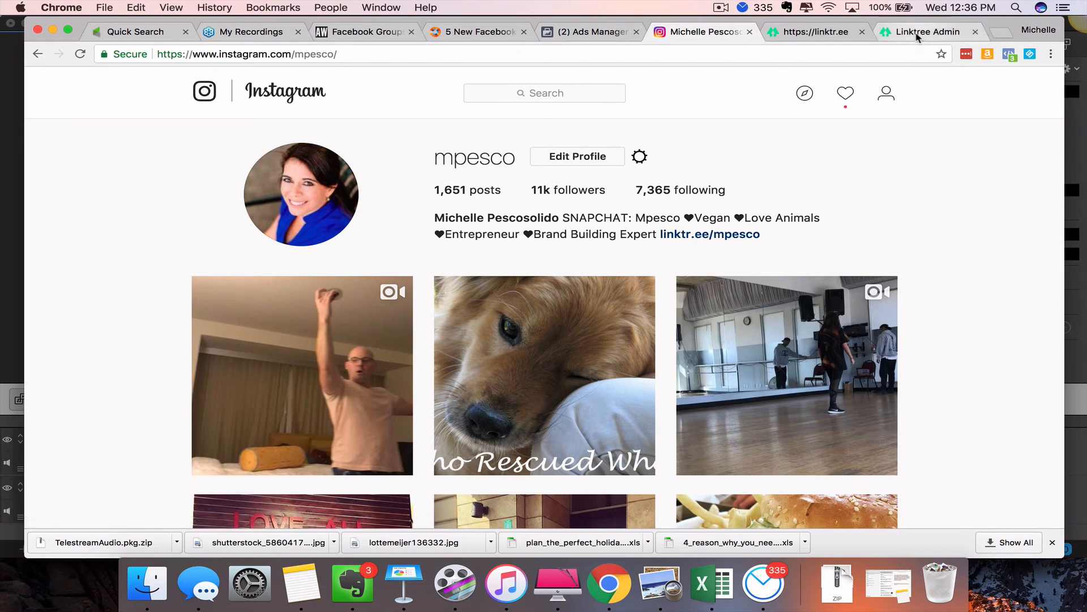
Step: Review the four remaining links and their matching buttons in the live phone preview
left_click(928, 32)
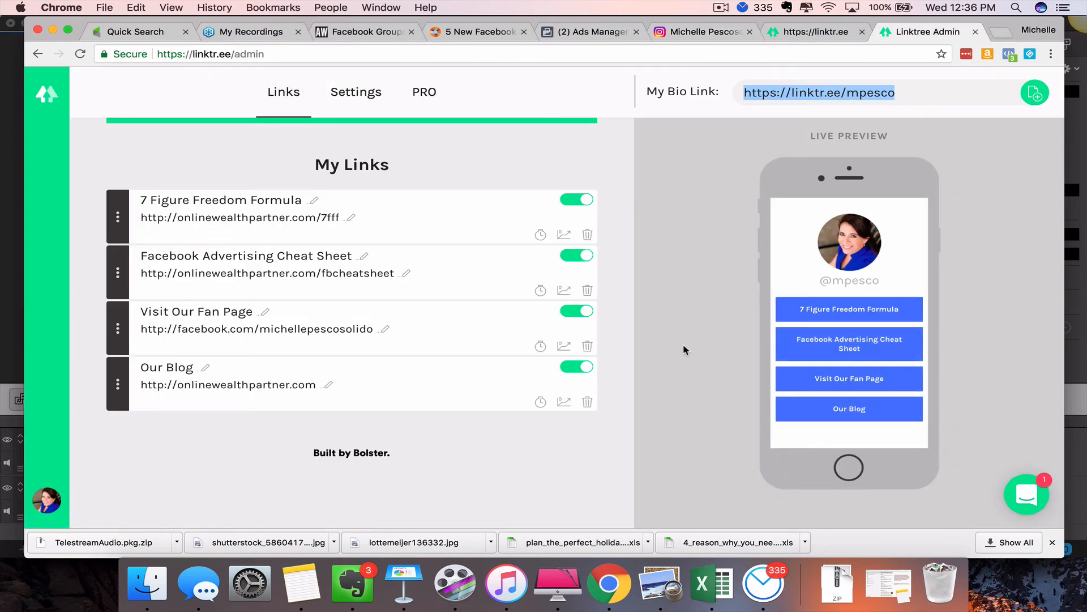
mouse_move(848, 381)
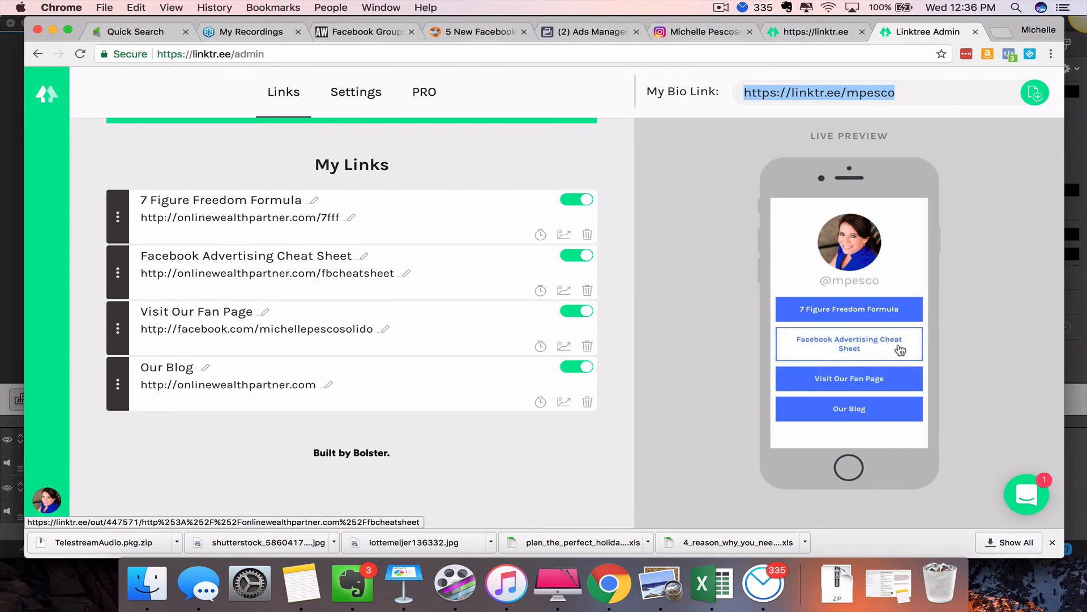
mouse_move(867, 328)
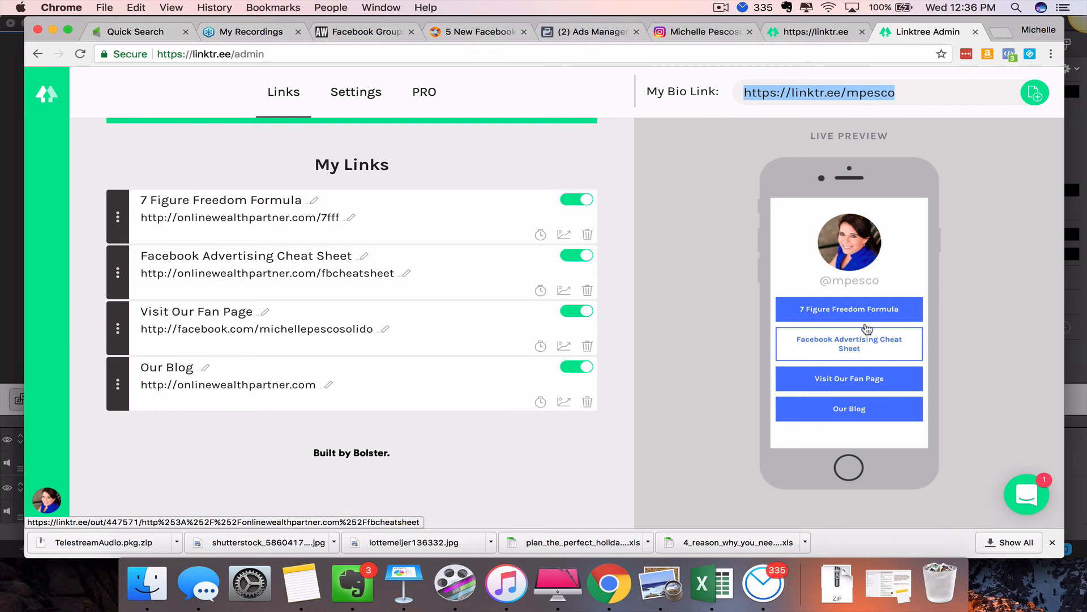
mouse_move(903, 318)
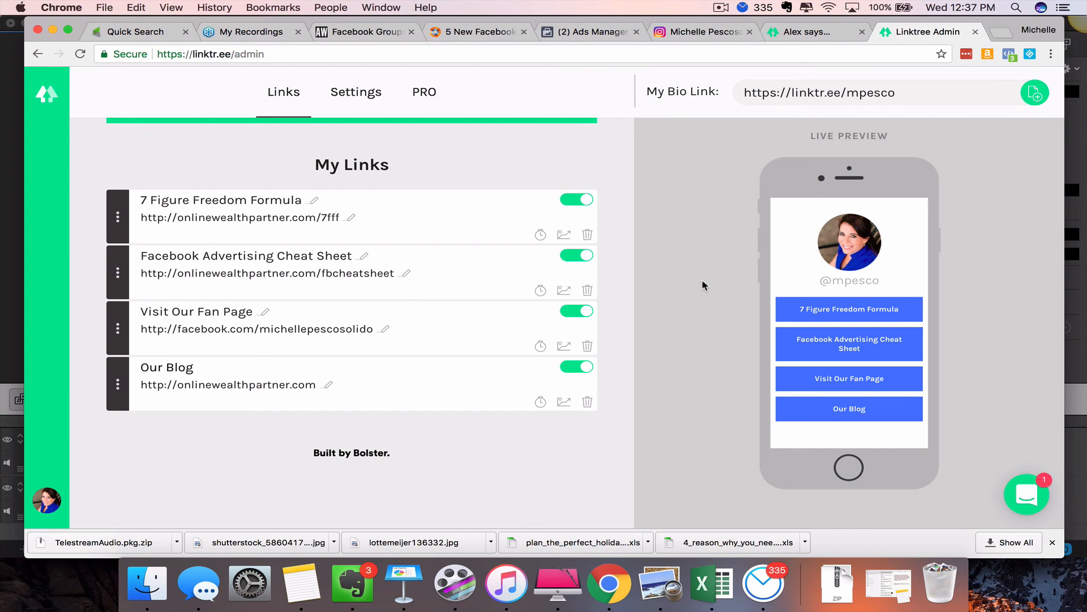
left_click(919, 32)
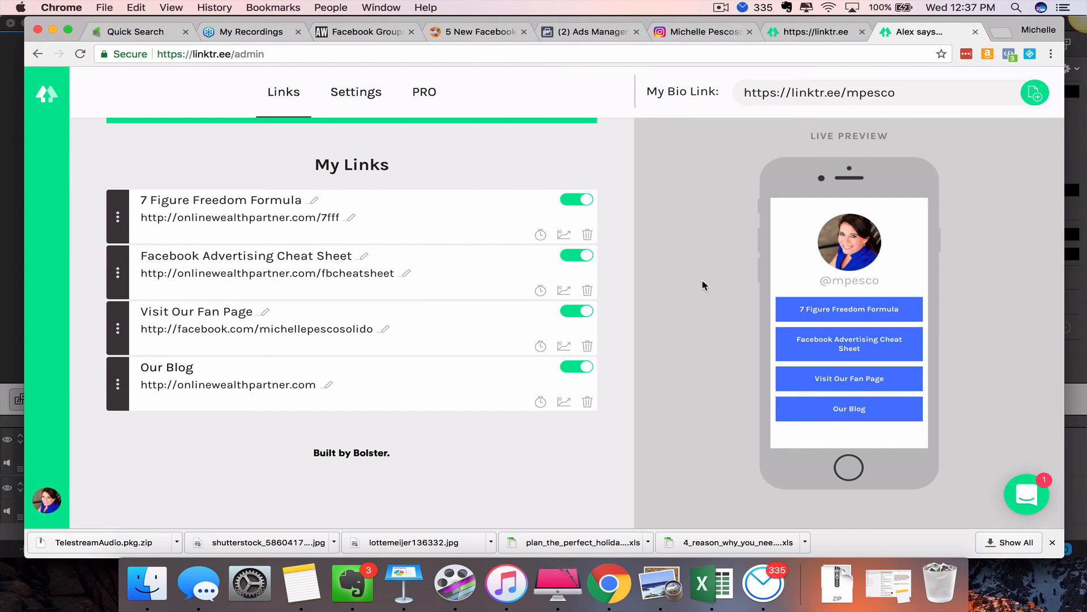